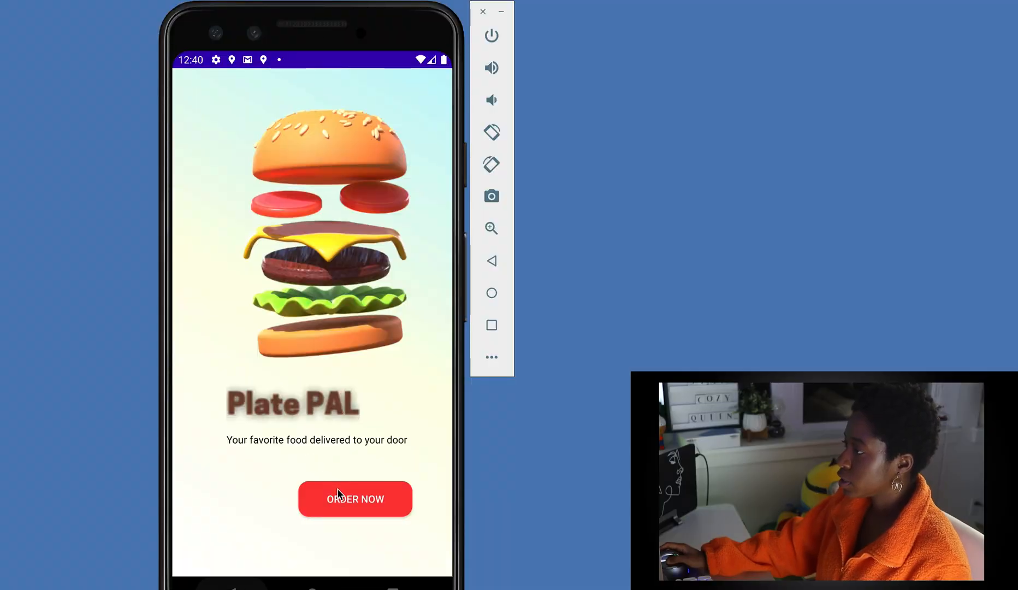
# Open PlatePal's restaurant list from ORDER NOW and scroll through the Yelp cards
pyautogui.click(355, 499)
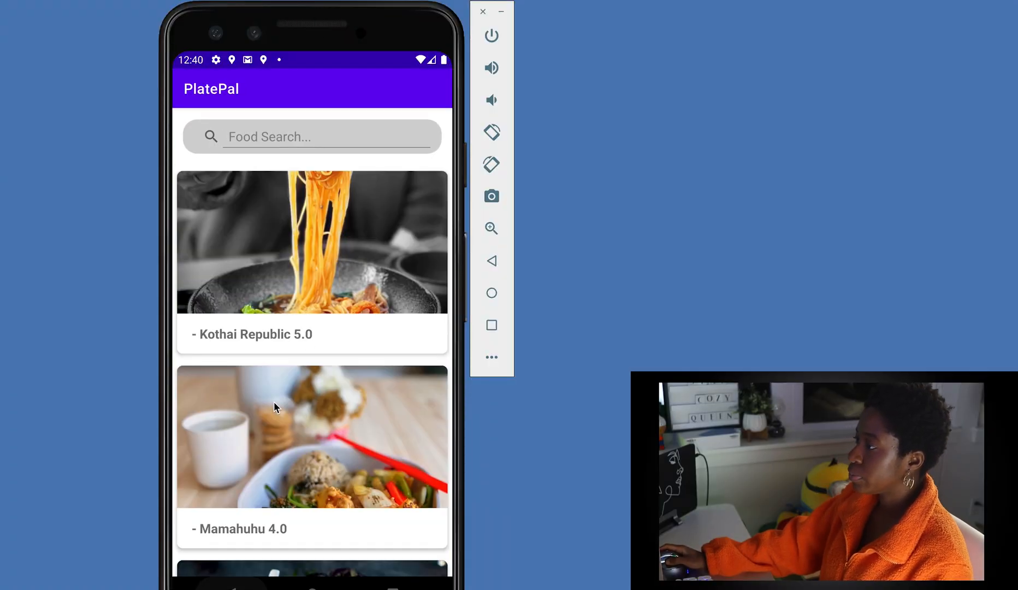
pyautogui.scroll(-3)
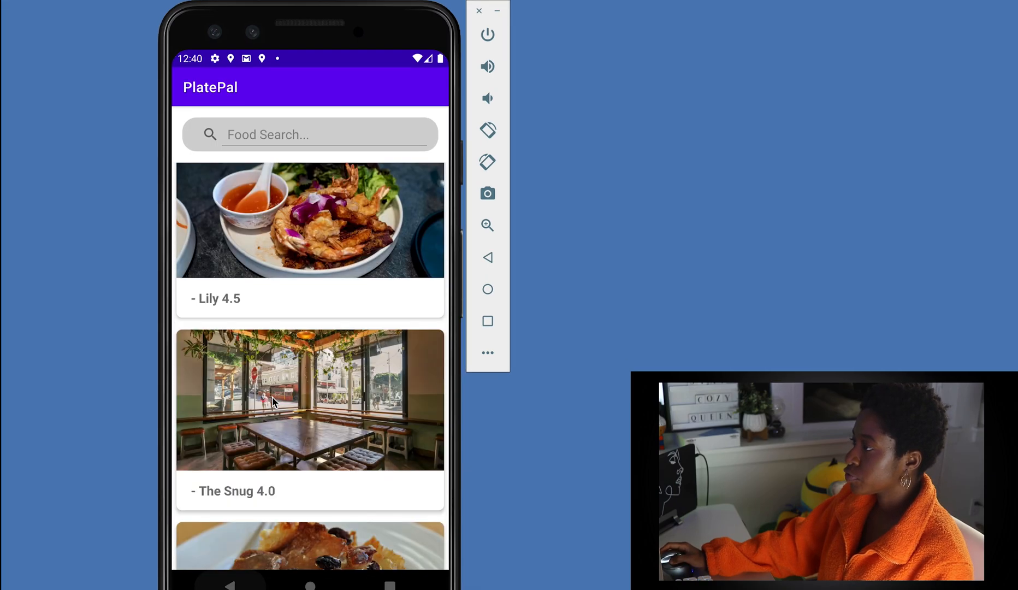
pyautogui.scroll(-3)
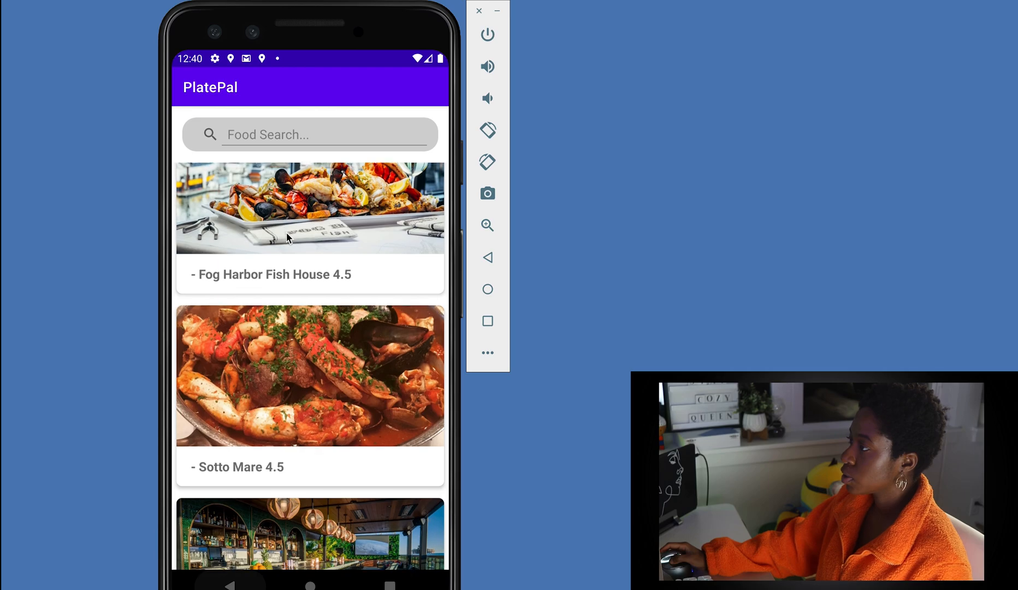
# Search coffee, ice cream and Burgers, then open Native Burger's Yelp takeout page
pyautogui.write('coffee')
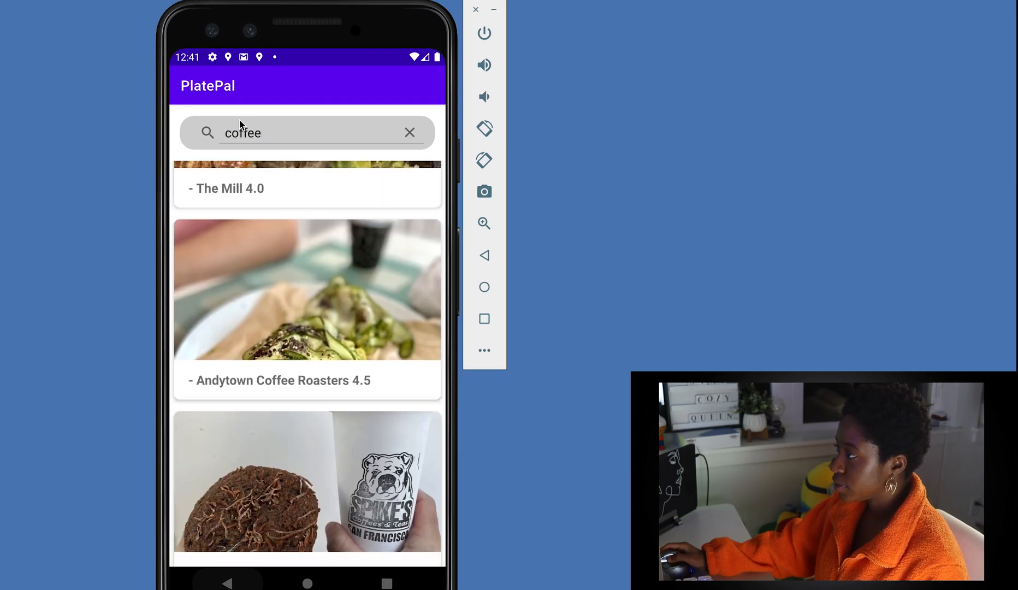
pyautogui.write('ice cream')
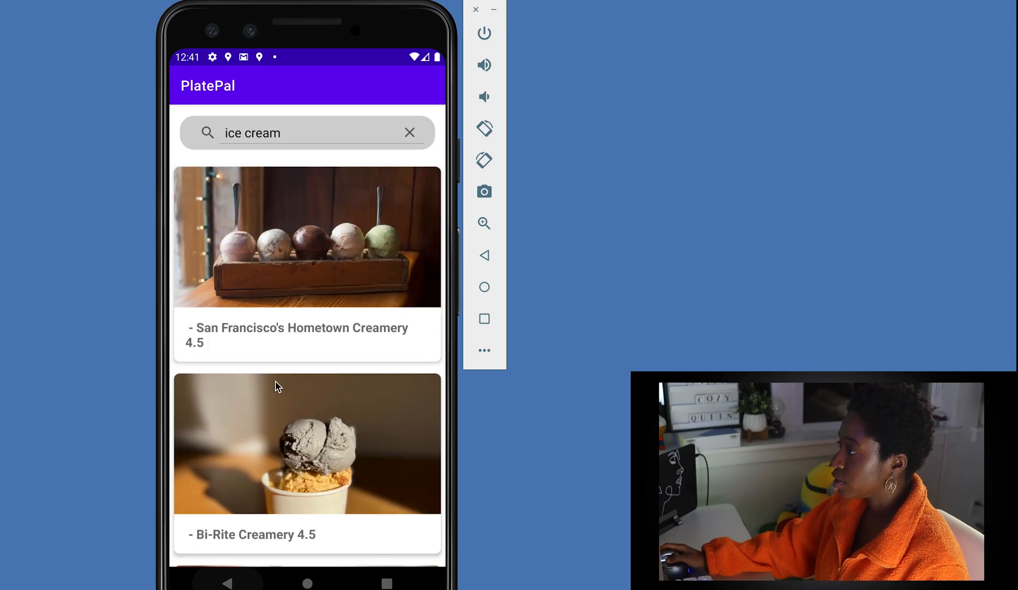
pyautogui.write('Burgers')
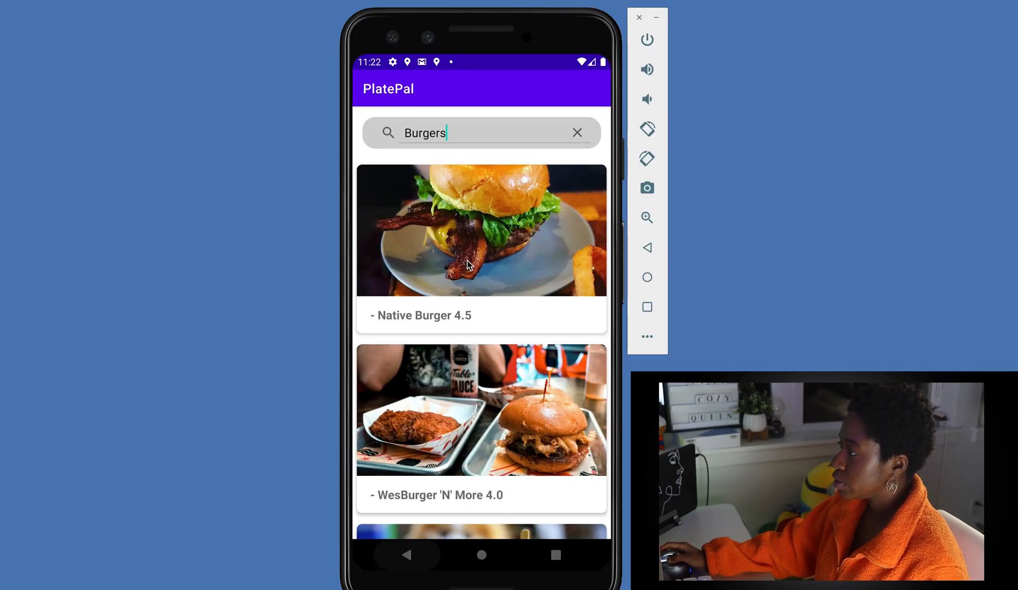
pyautogui.click(481, 246)
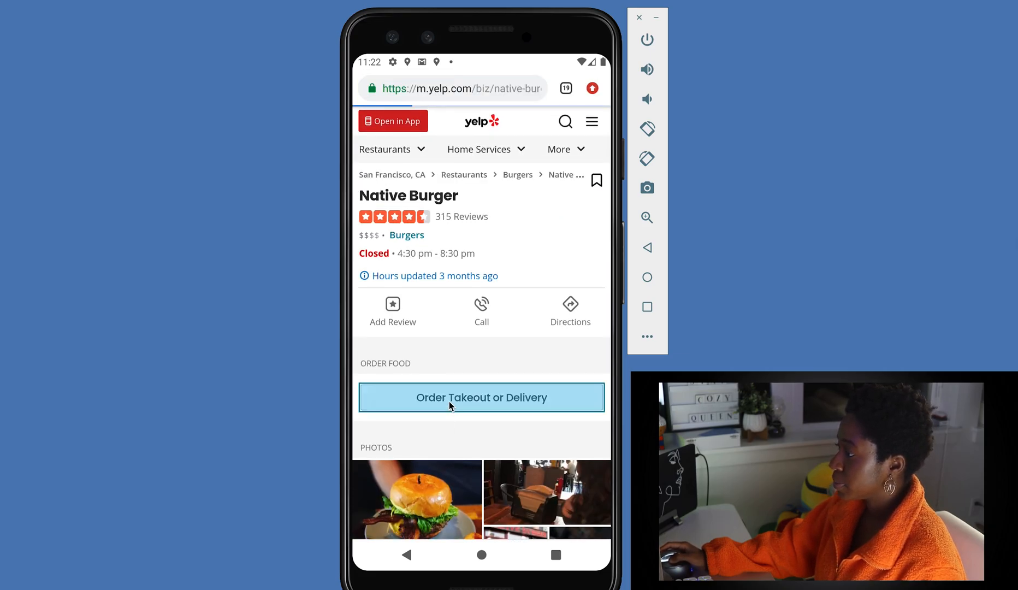
pyautogui.click(482, 397)
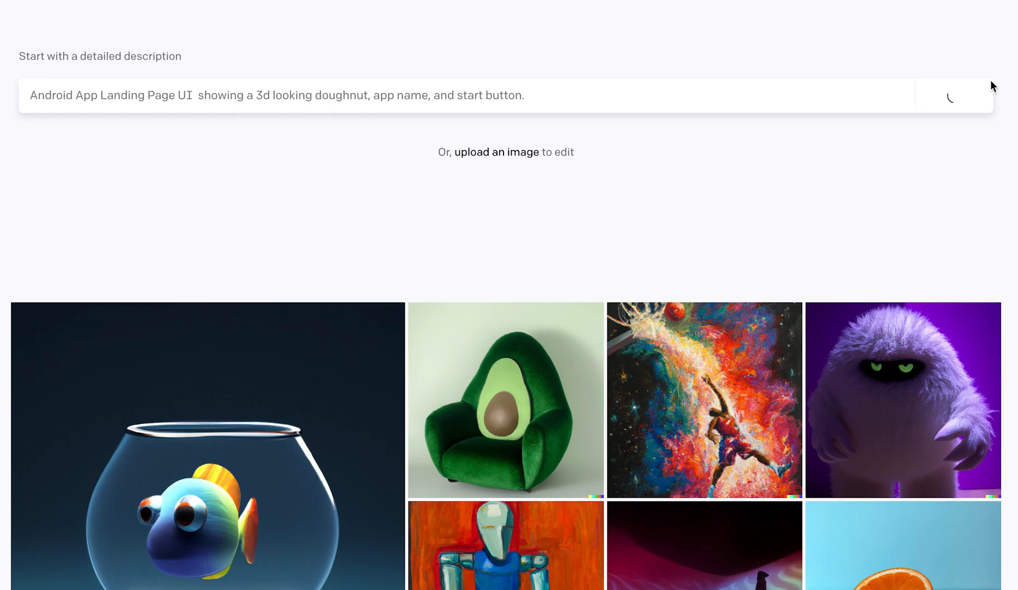
# Generate DALL-E mockups of a 3D doughnut landing page with app name and start button
pyautogui.click(950, 98)
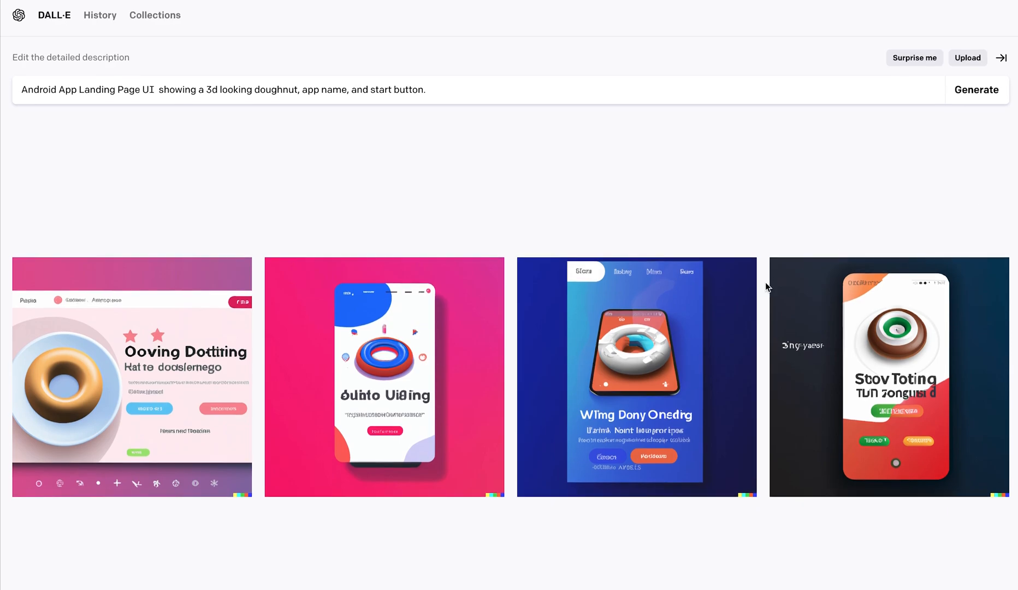
pyautogui.click(976, 89)
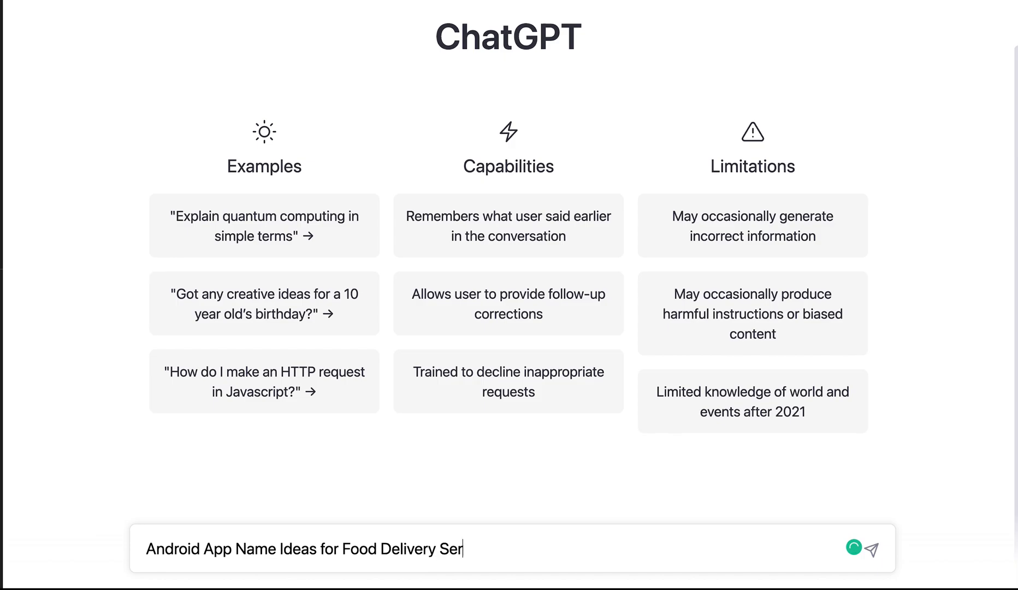
# Ask ChatGPT for food delivery app names, getting ideas like PlatePal
pyautogui.click(873, 549)
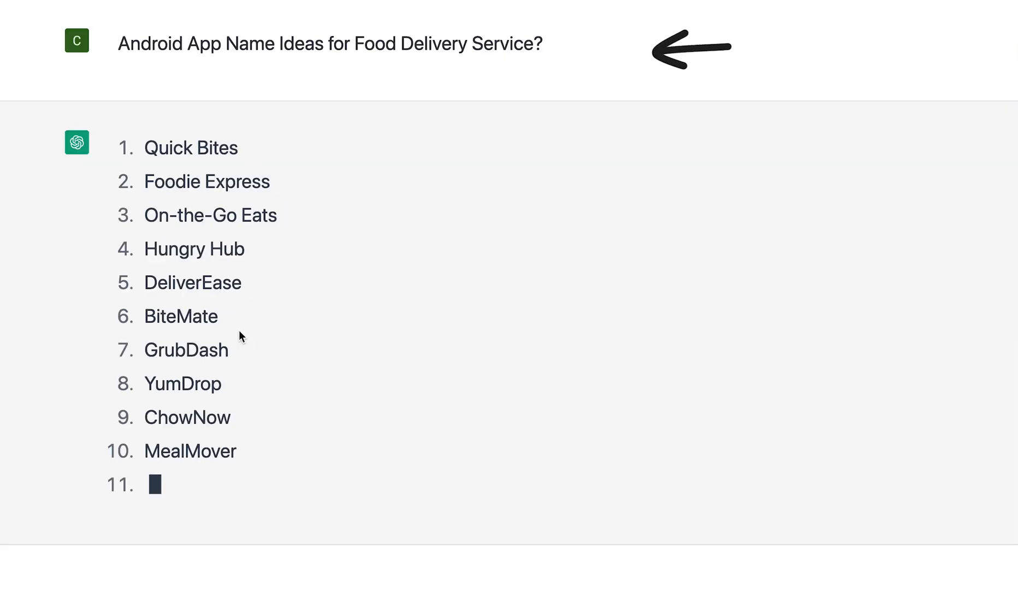
pyautogui.scroll(-3)
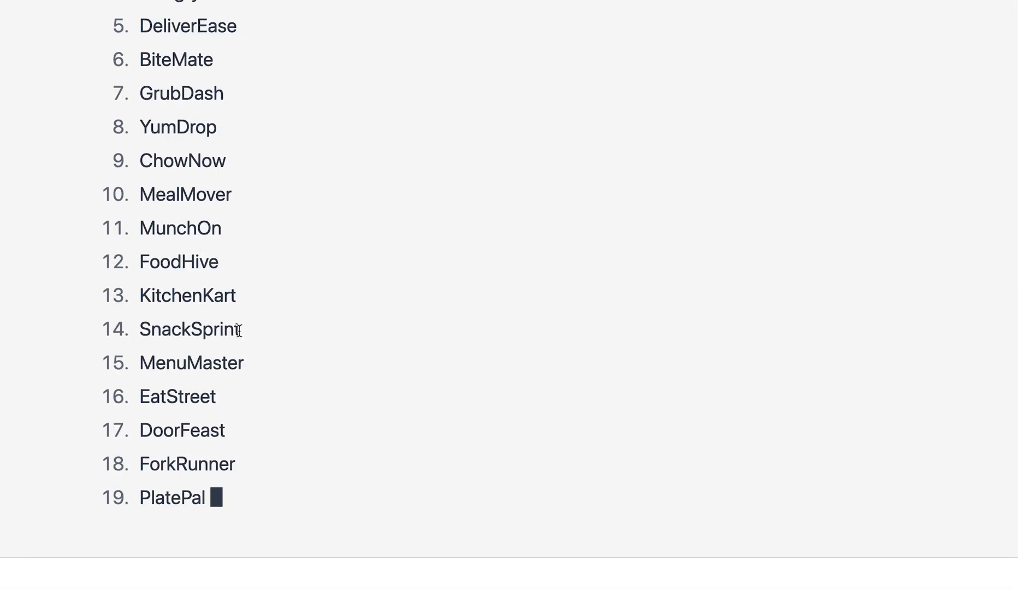
pyautogui.write('EatTime.')
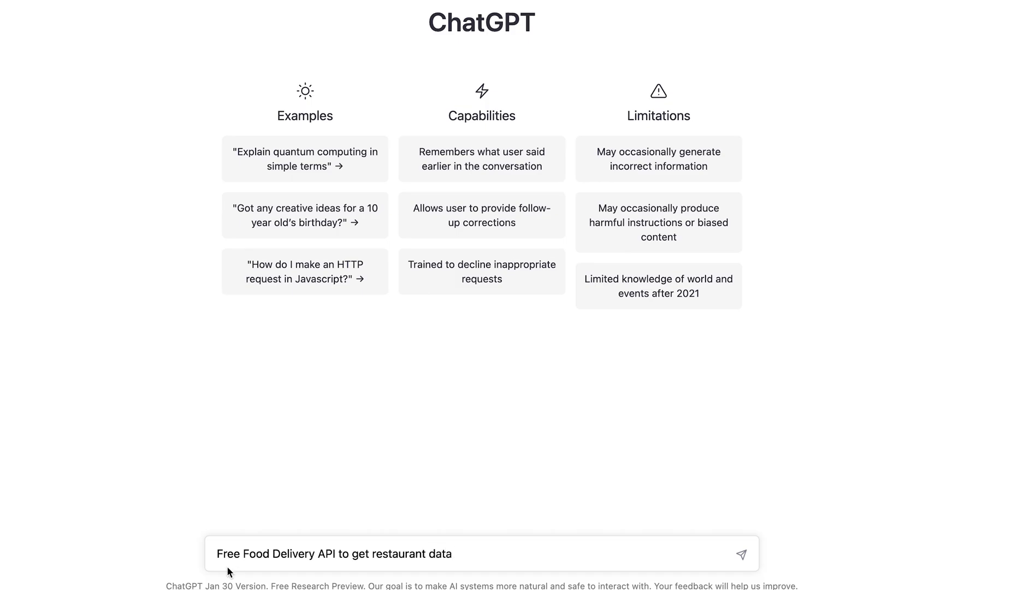
# Ask for free food delivery APIs for the project, such as Yelp Fusion
pyautogui.write('for project')
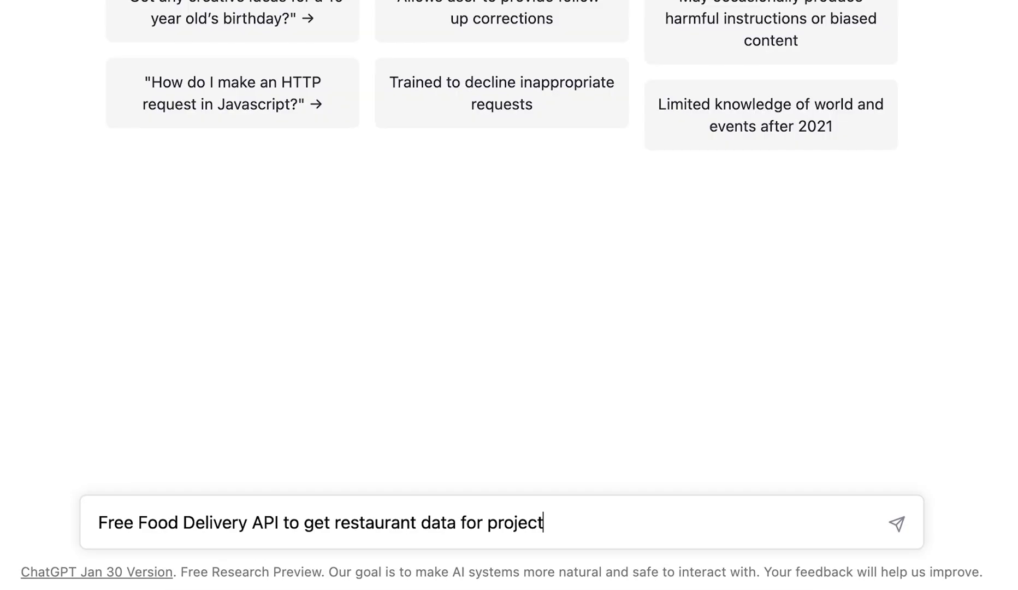
pyautogui.click(897, 523)
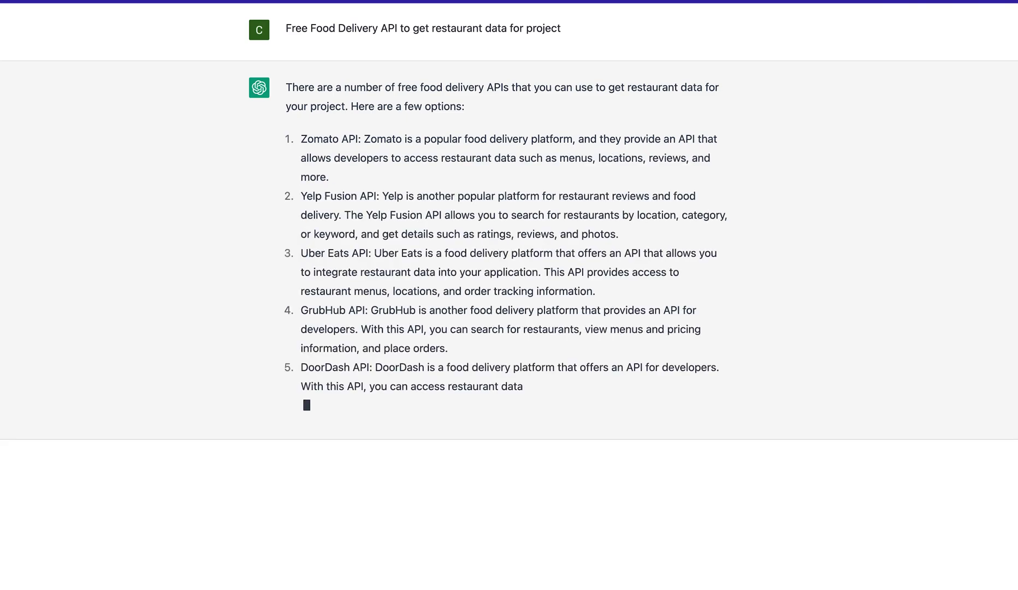
pyautogui.moveTo(299, 195); pyautogui.dragTo(618, 233)
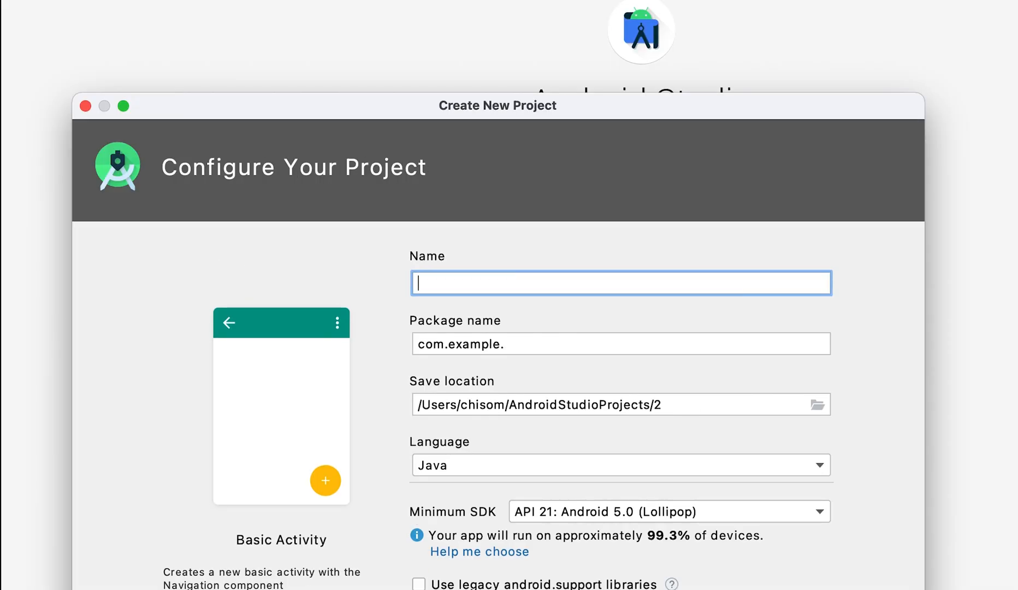
# Name the new Basic Activity Java project PlatePal and finish creating it
pyautogui.write('PlatePal')
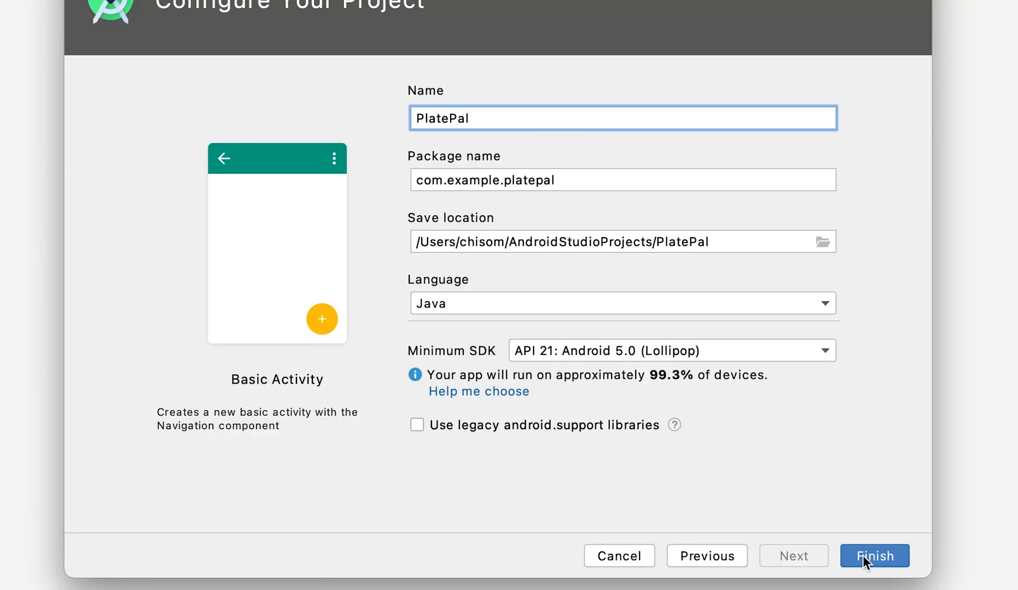
pyautogui.click(874, 556)
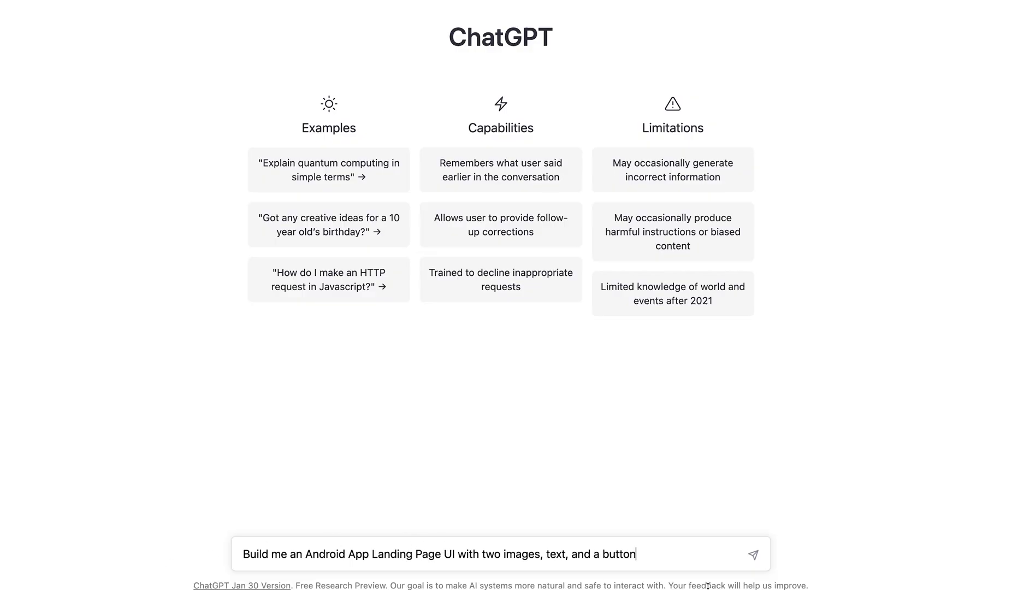
# Request landing-page XML with two images, text and a button, and copy the code
pyautogui.click(753, 554)
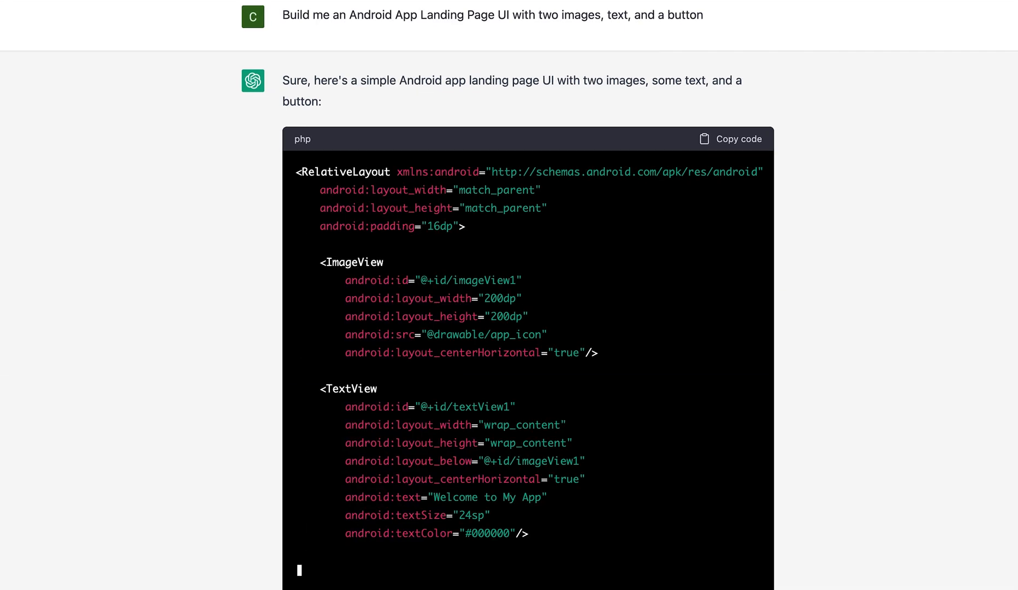
pyautogui.scroll(-3)
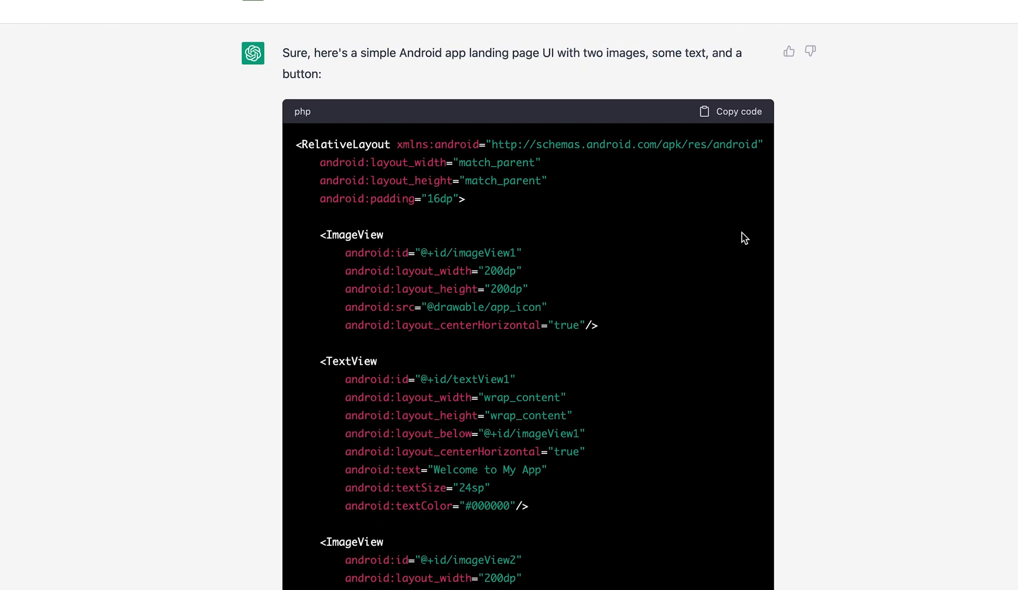
pyautogui.click(737, 111)
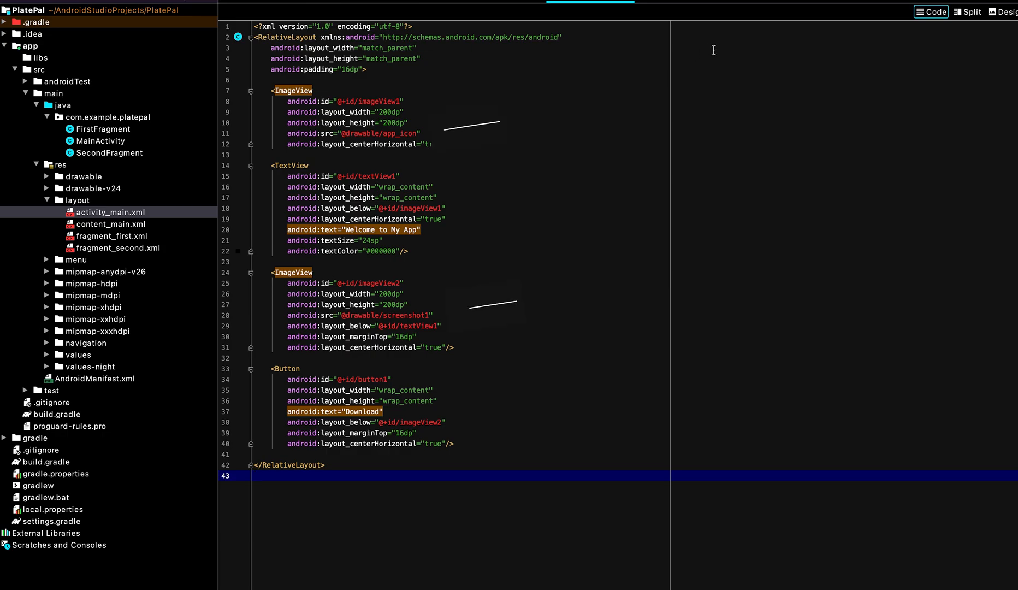
# Preview the pasted layout and replace the screenshot1 image reference with plate_pal
pyautogui.click(1001, 11)
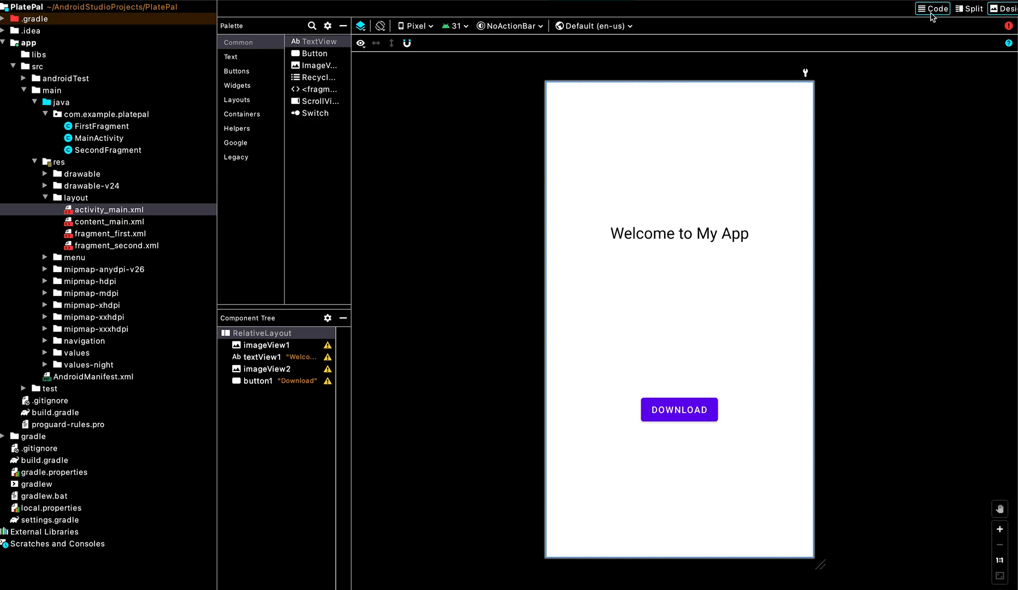
pyautogui.click(932, 9)
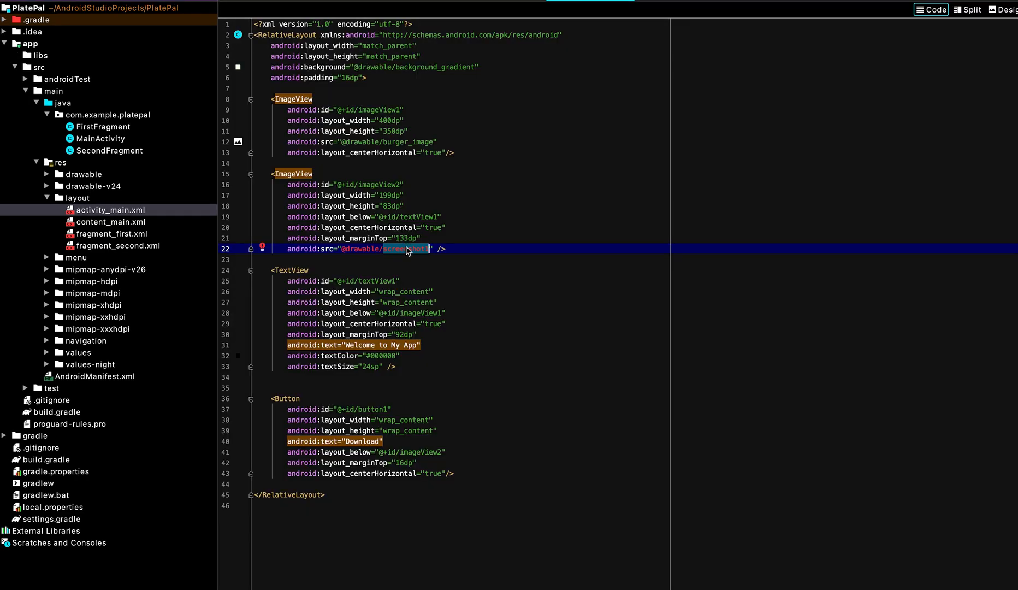
pyautogui.click(47, 173)
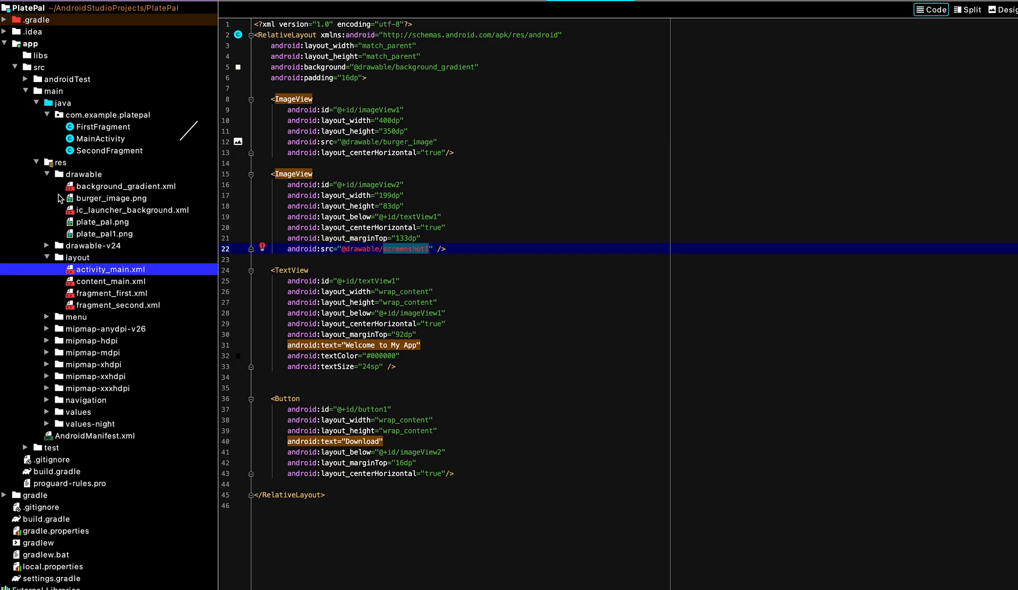
pyautogui.click(48, 174)
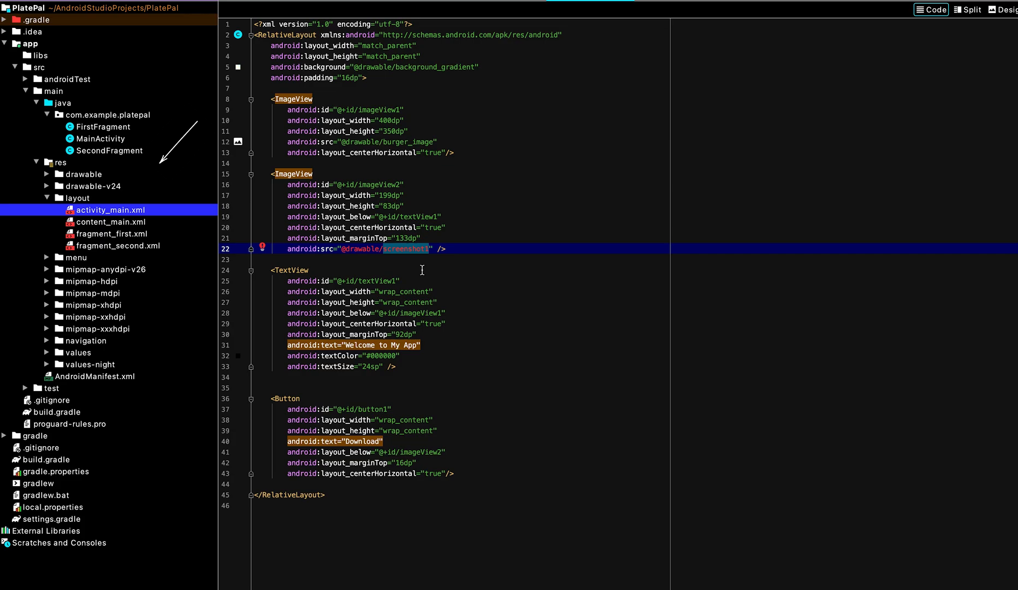
pyautogui.write('pl')
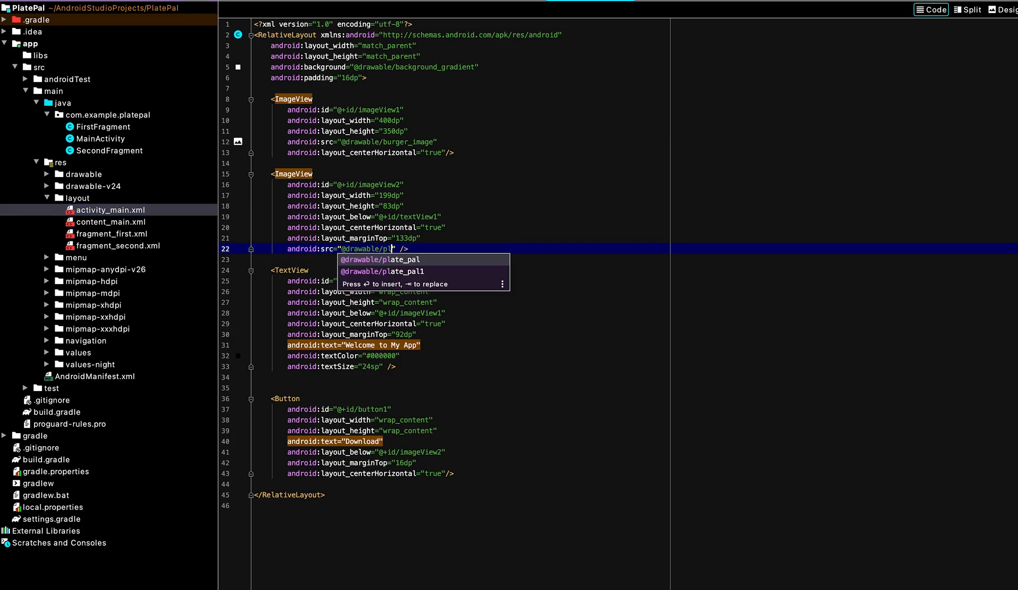
pyautogui.press('Enter')
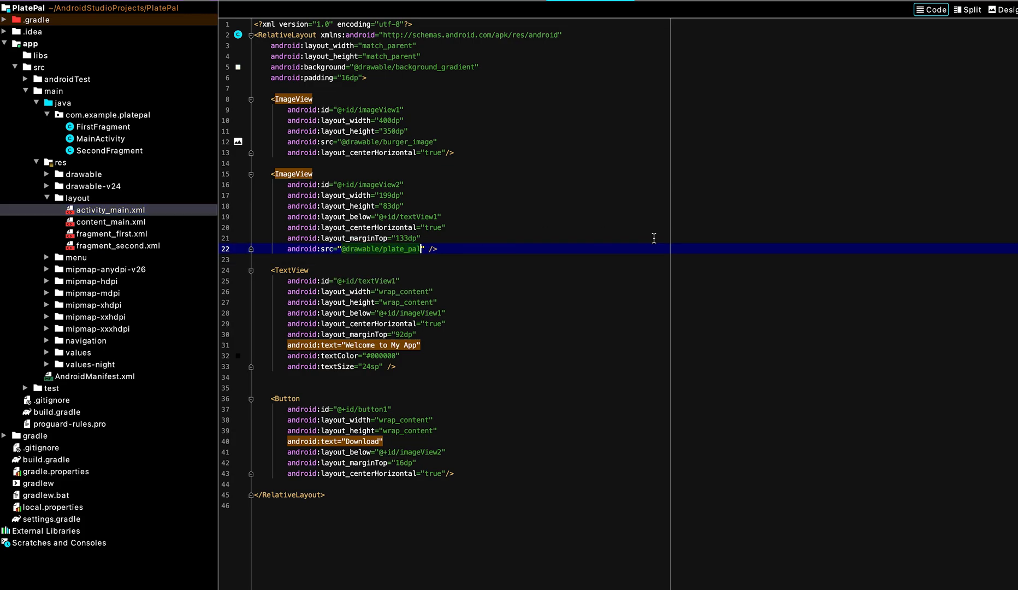
# Preview the updated landing page in Split view and copy ChatGPT's rounded shape drawable code
pyautogui.click(999, 10)
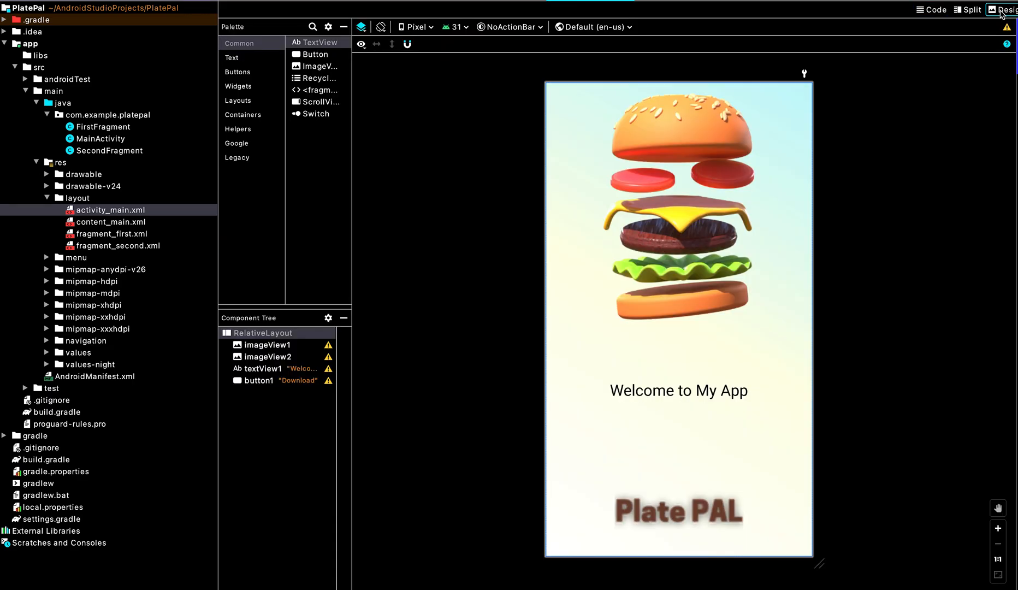
pyautogui.click(931, 10)
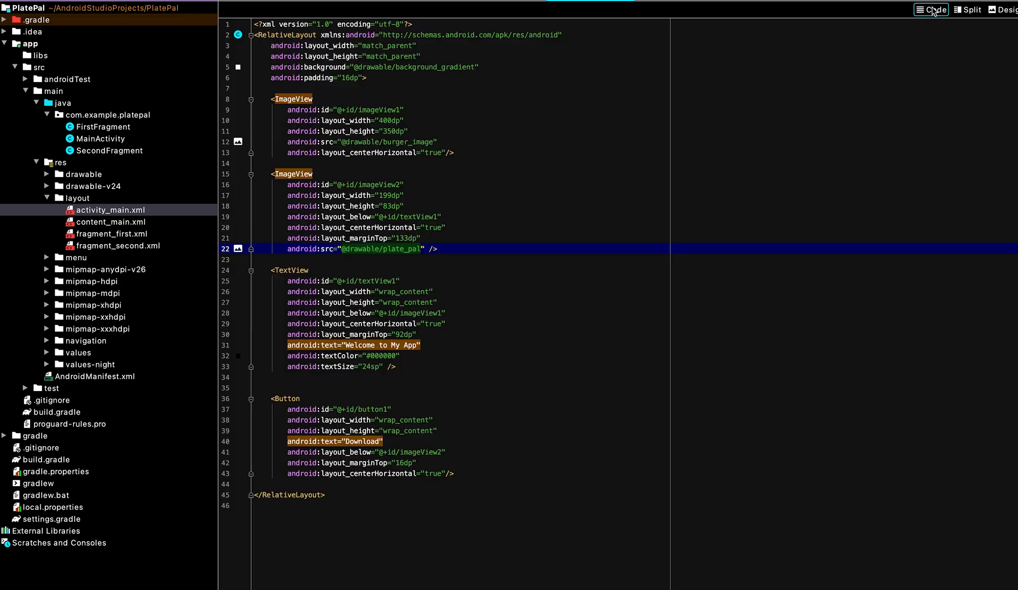
pyautogui.click(1003, 10)
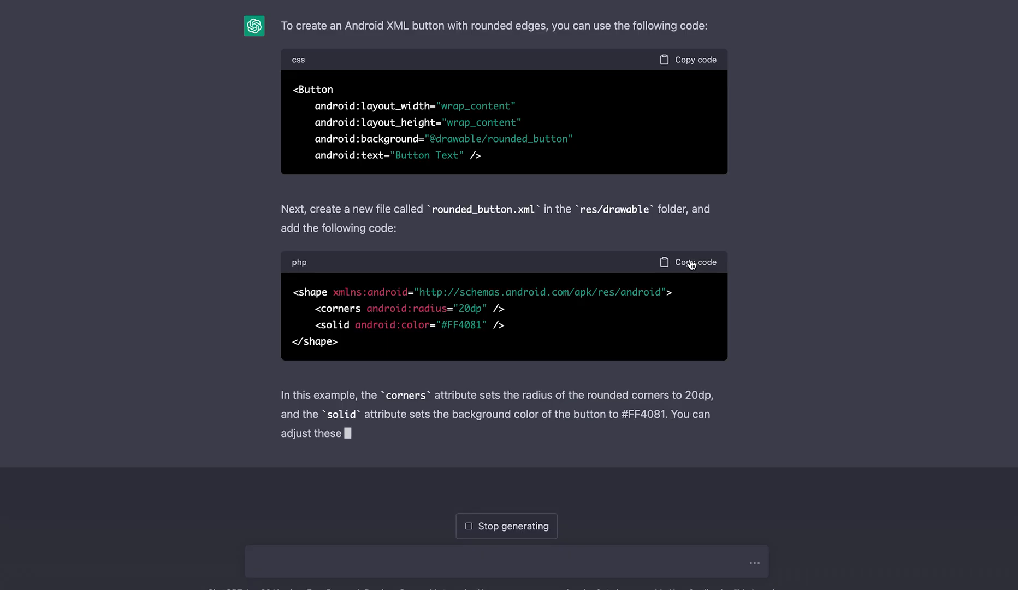
pyautogui.click(688, 262)
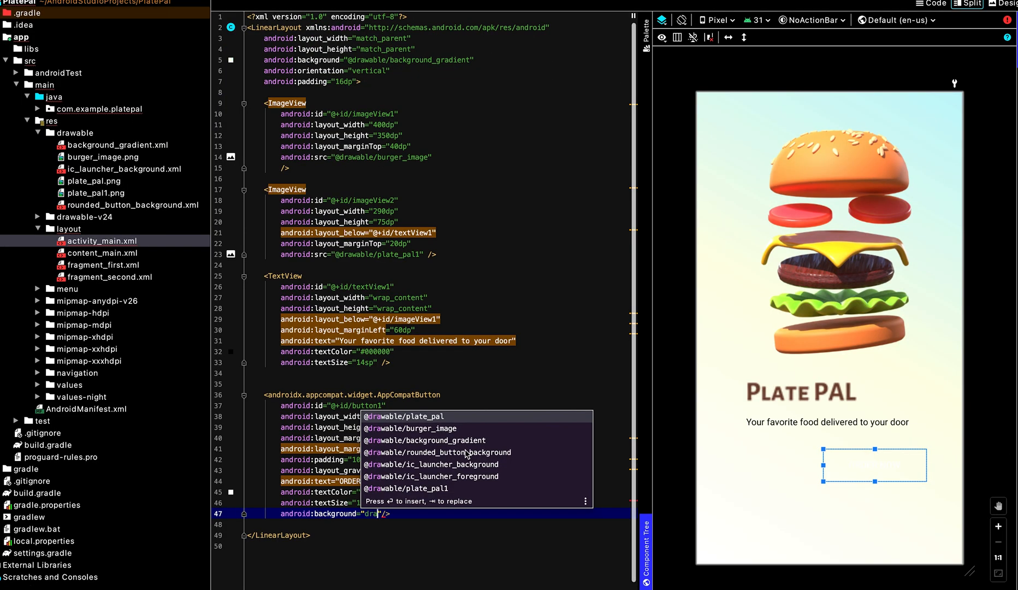
pyautogui.click(437, 452)
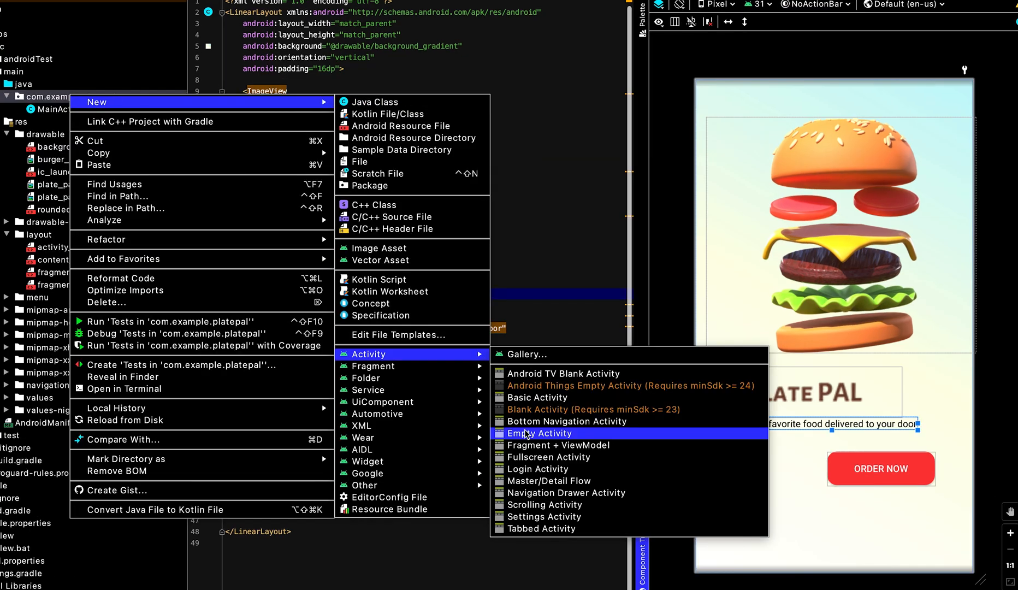
# Create an Empty Activity named OrderActivity, with layout activity_order, in the platepal package
pyautogui.click(539, 433)
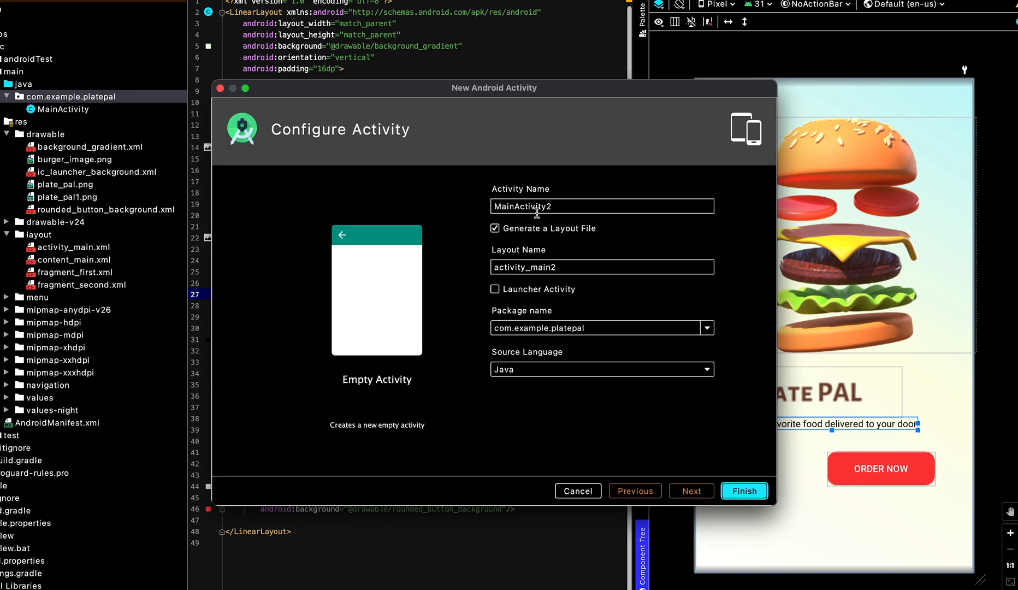
pyautogui.doubleClick(536, 206)
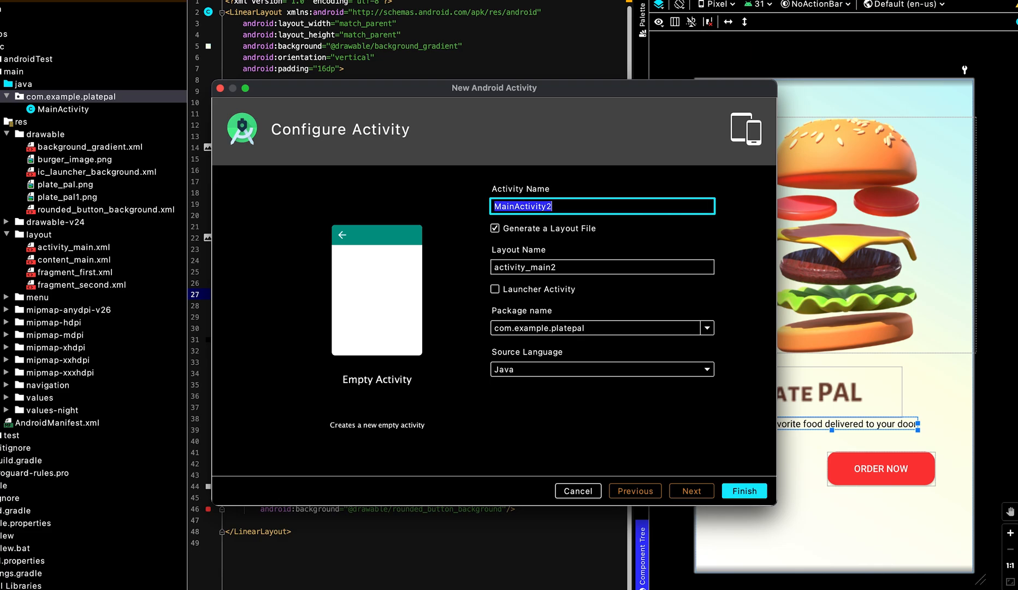
pyautogui.write('OrderActiv')
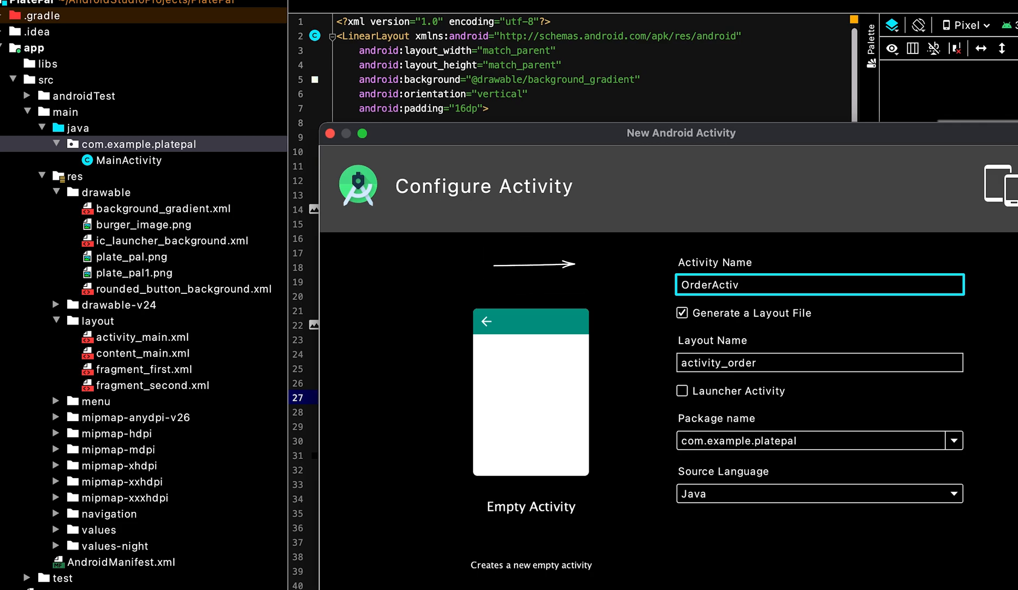
pyautogui.write('ity')
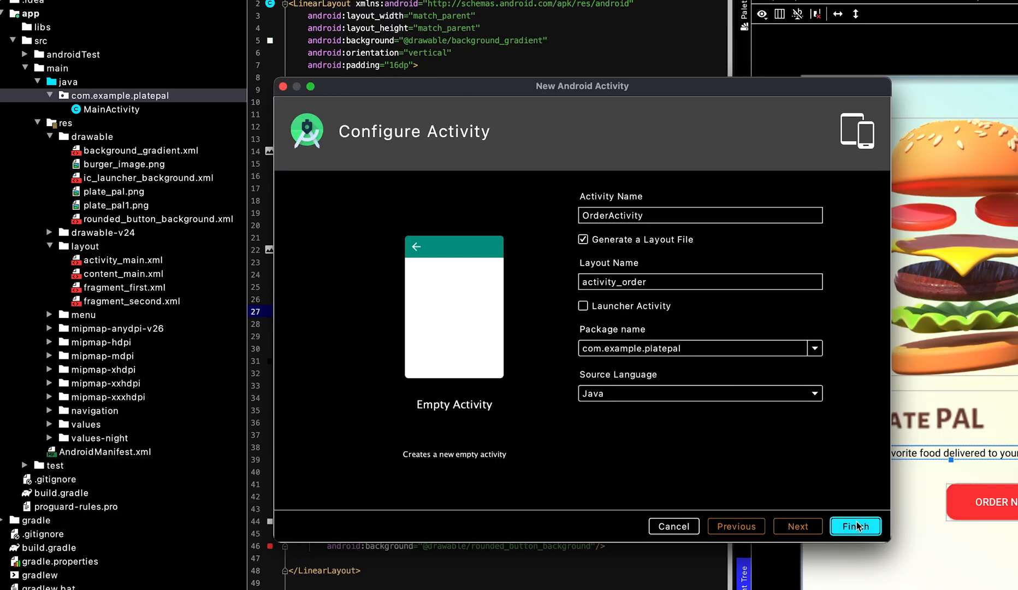
pyautogui.click(855, 526)
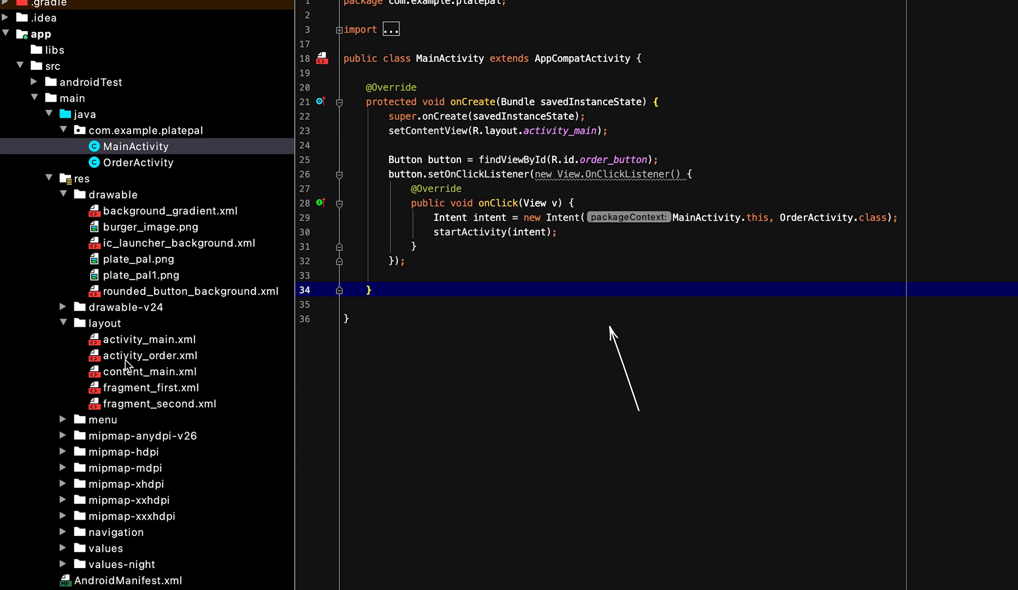
# Wire MainActivity's click listener to OrderActivity and set the button id to order_button
pyautogui.doubleClick(149, 355)
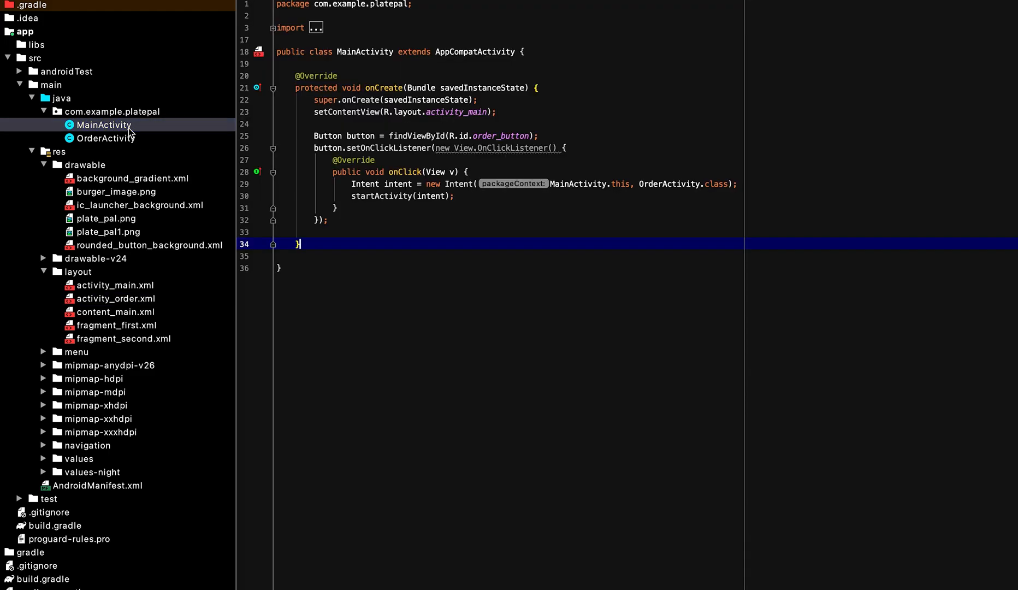
pyautogui.moveTo(120, 170)
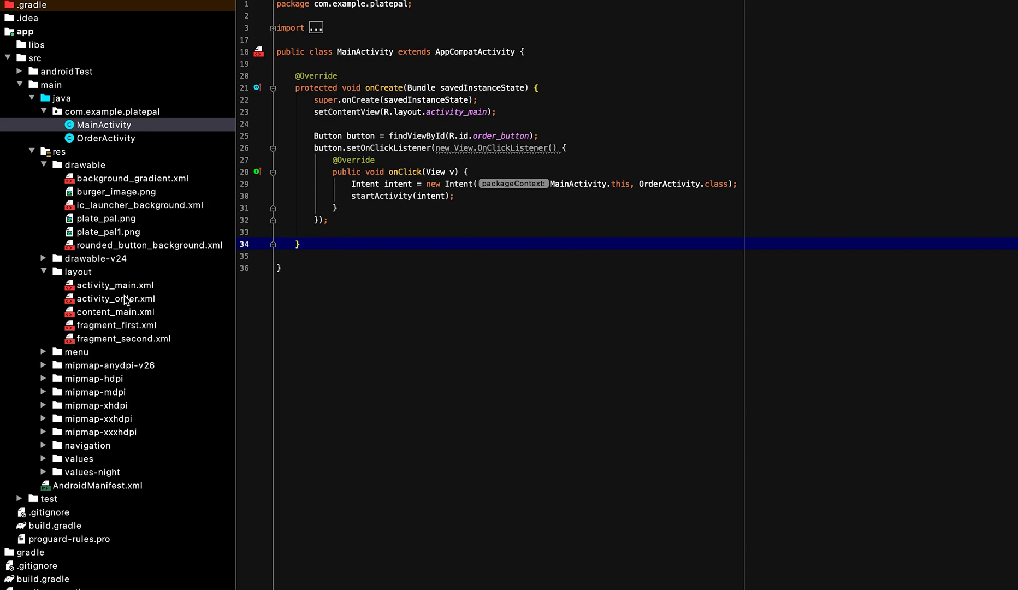
pyautogui.doubleClick(115, 285)
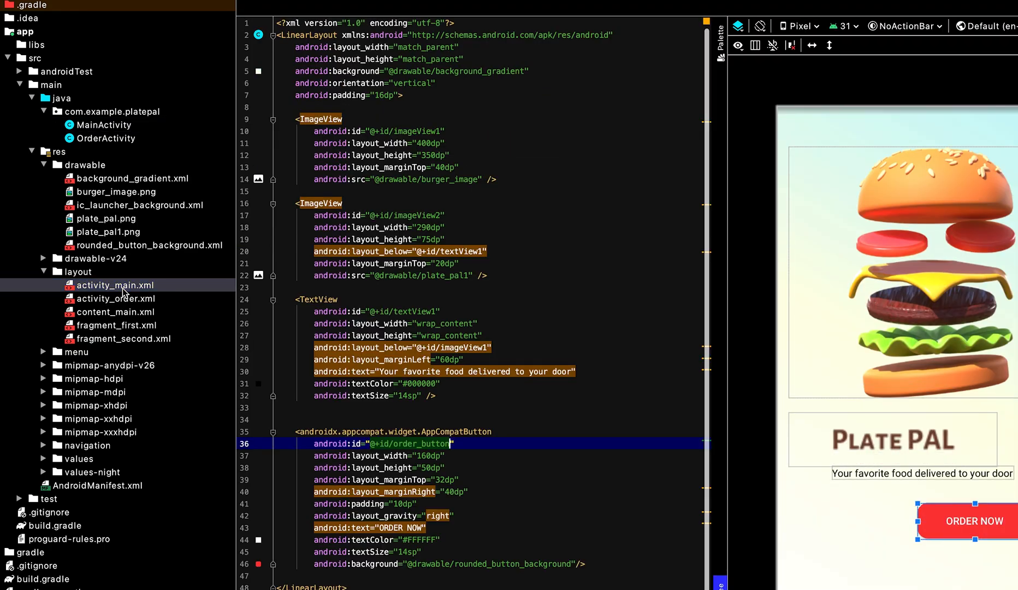
pyautogui.click(103, 125)
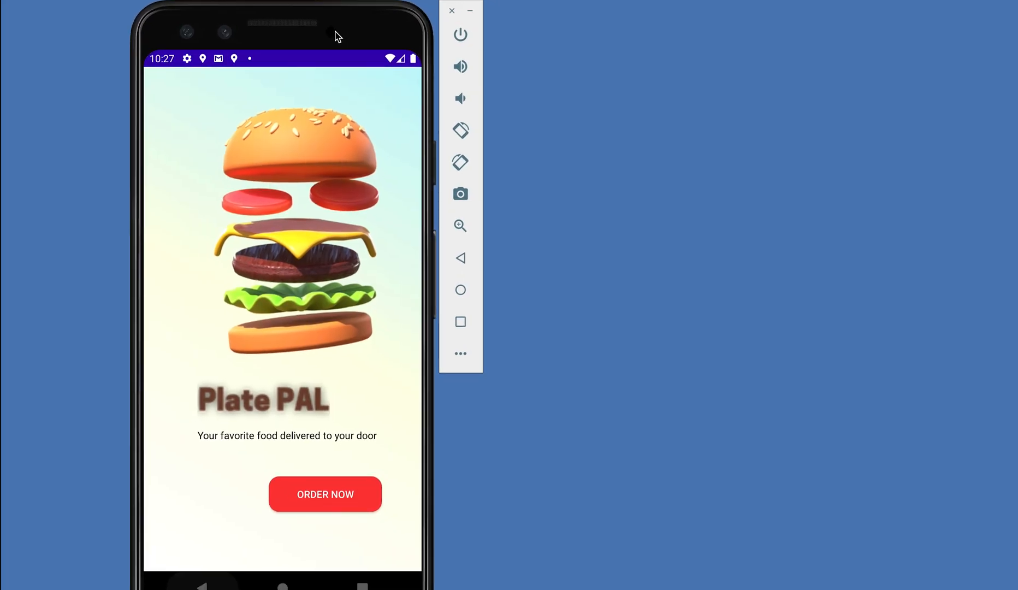
pyautogui.moveTo(298, 34)
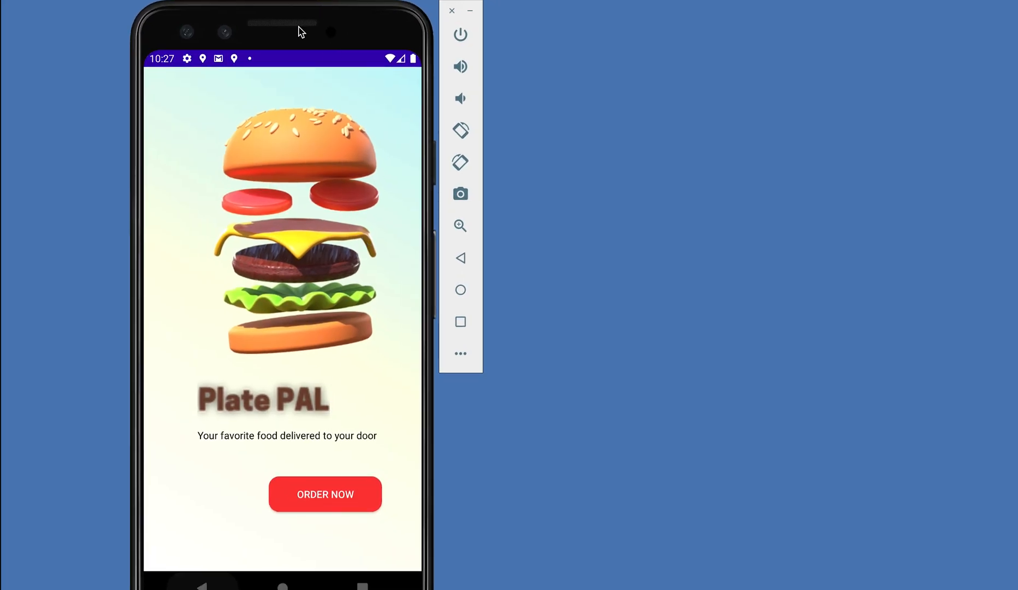
pyautogui.moveTo(373, 372)
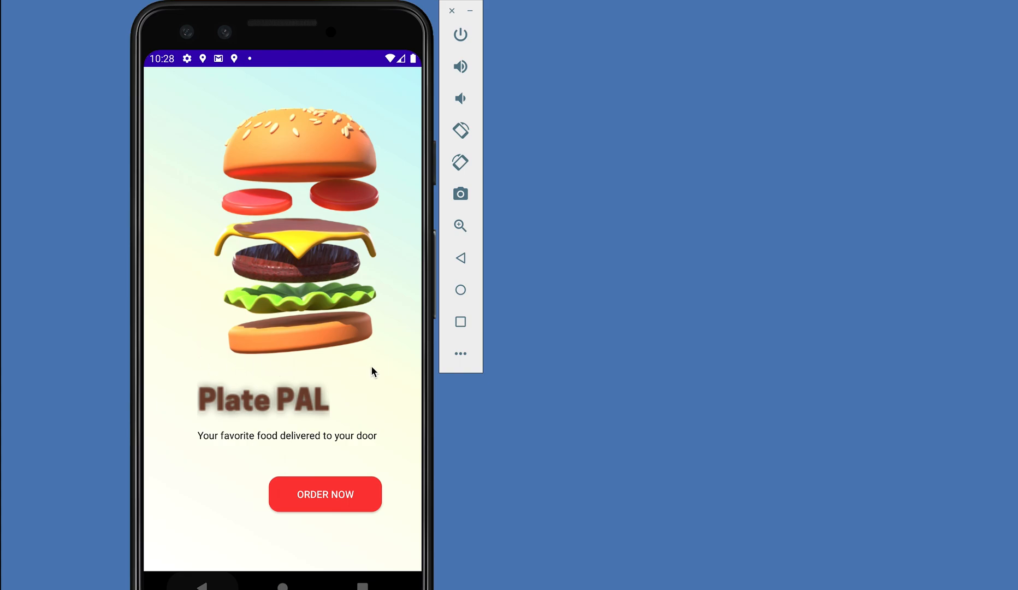
pyautogui.moveTo(211, 462)
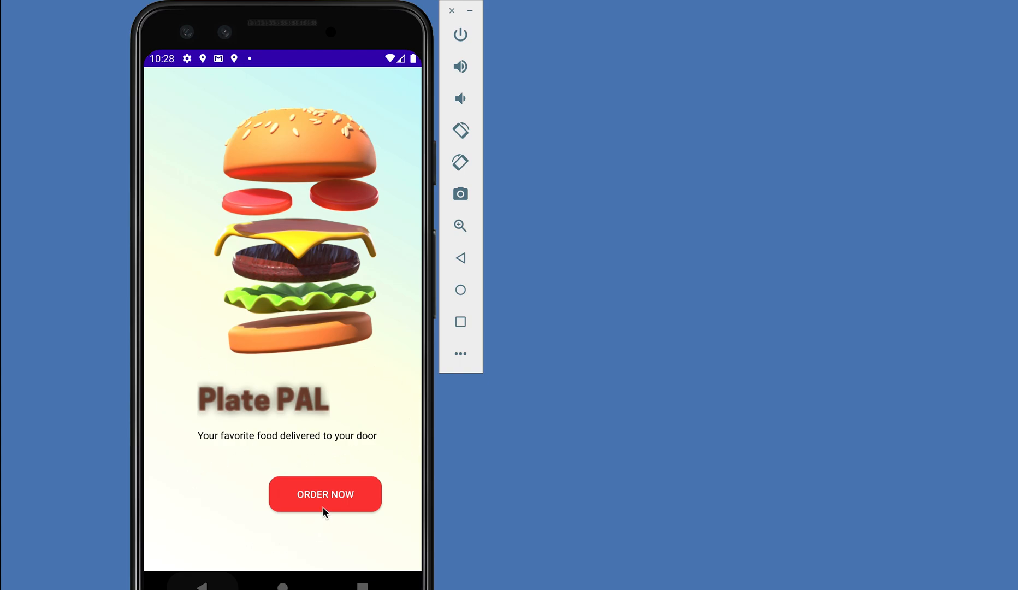
# Tap ORDER NOW on the running PlatePal landing page to test the order screen
pyautogui.click(325, 494)
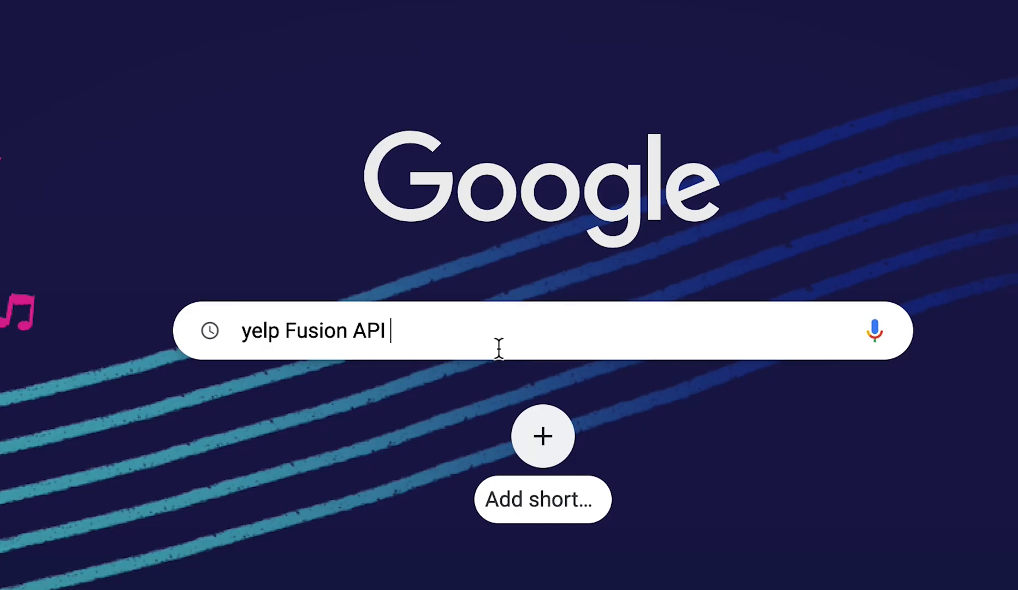
# Find the Yelp Fusion API and register app 'Plate_Pal Android' as an Android food delivery app
pyautogui.press('Enter')
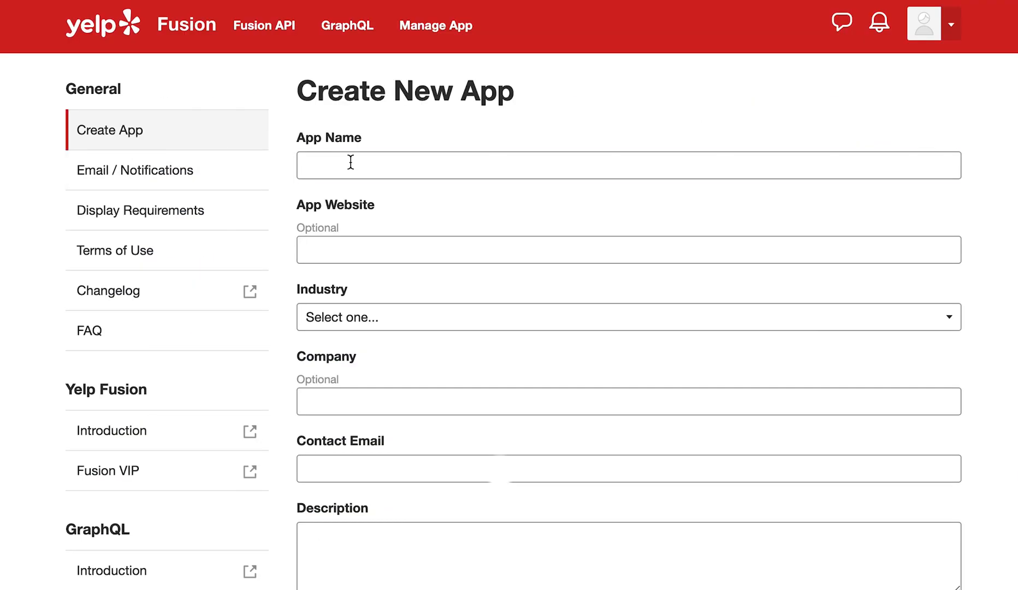
pyautogui.write('Plate_Pal Android A')
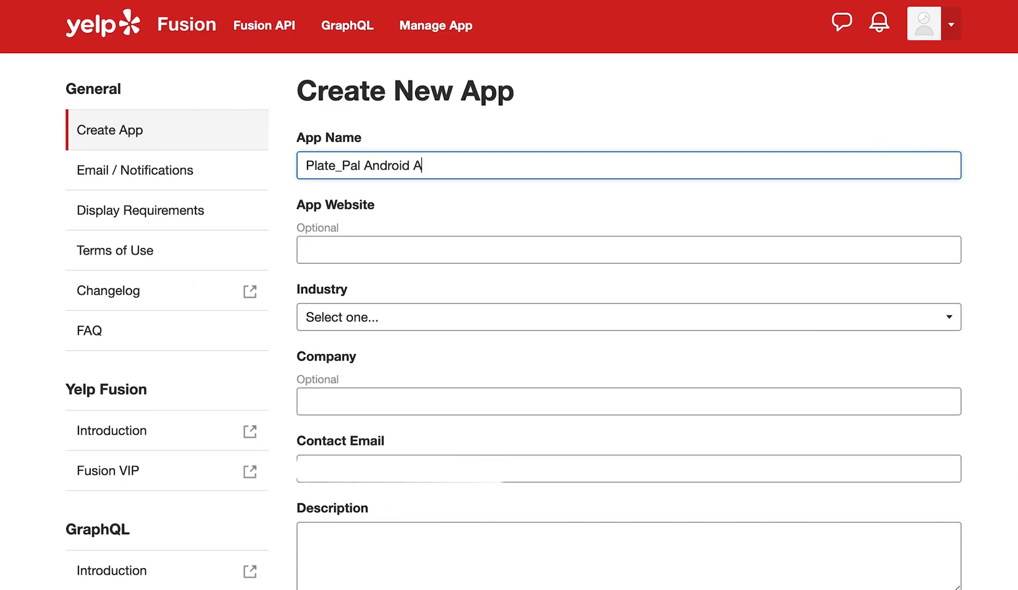
pyautogui.write('Android app for Food Dev')
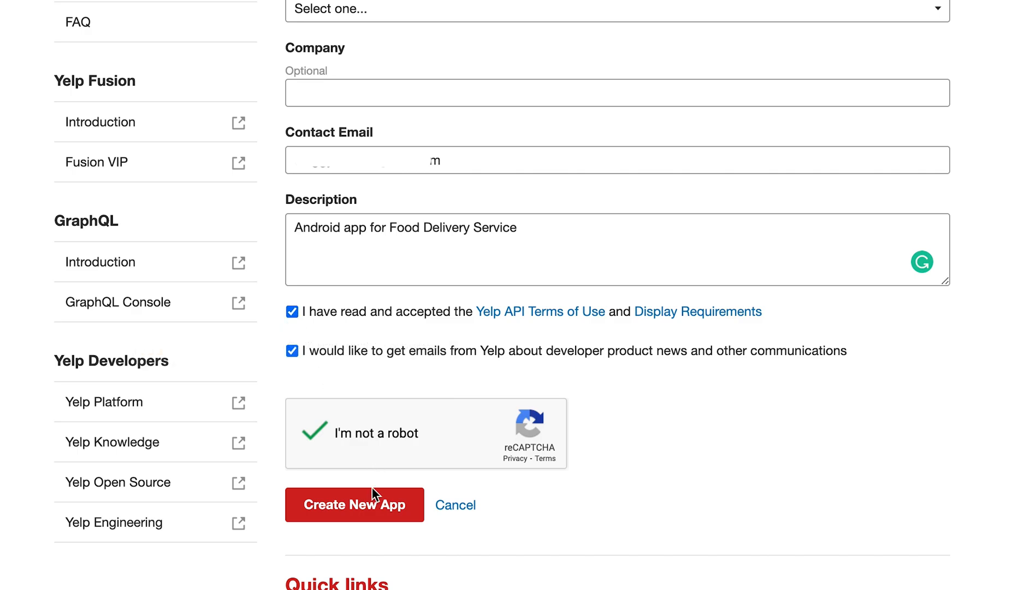
pyautogui.click(353, 505)
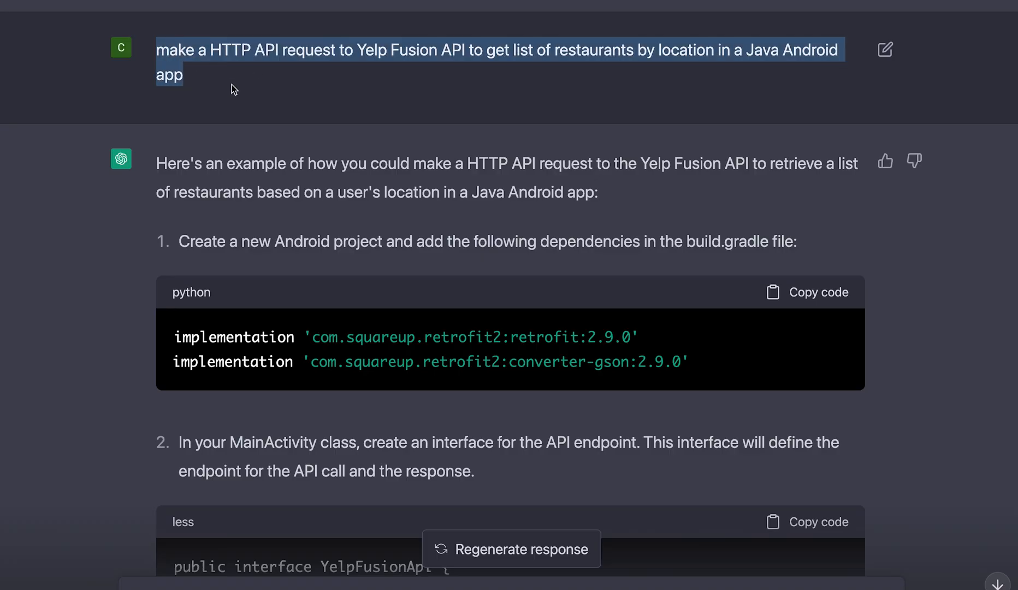
# Scroll through ChatGPT's Yelp restaurant-card code and copy the needed code block
pyautogui.scroll(-3)
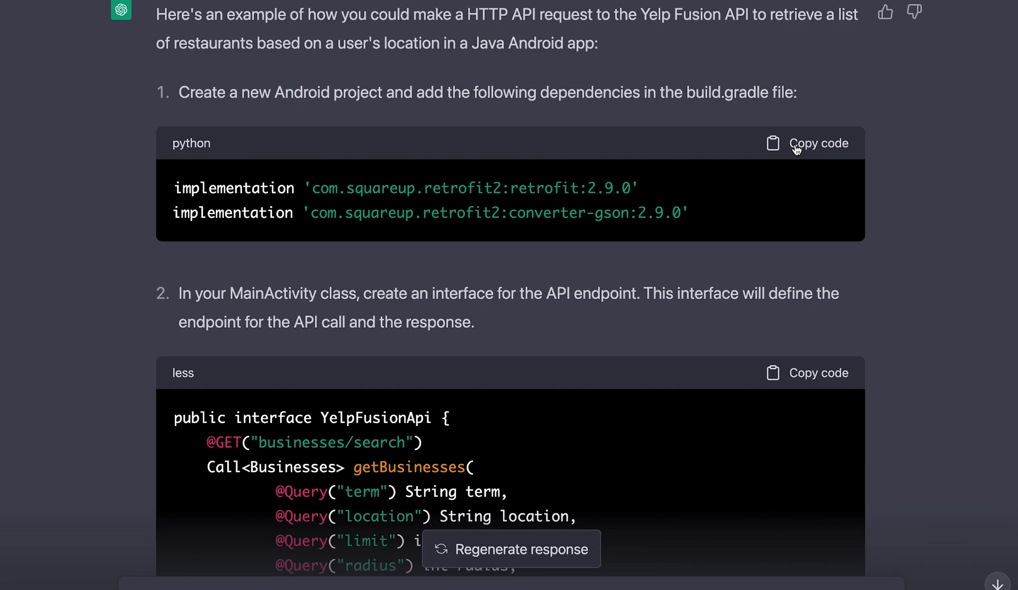
pyautogui.scroll(-3)
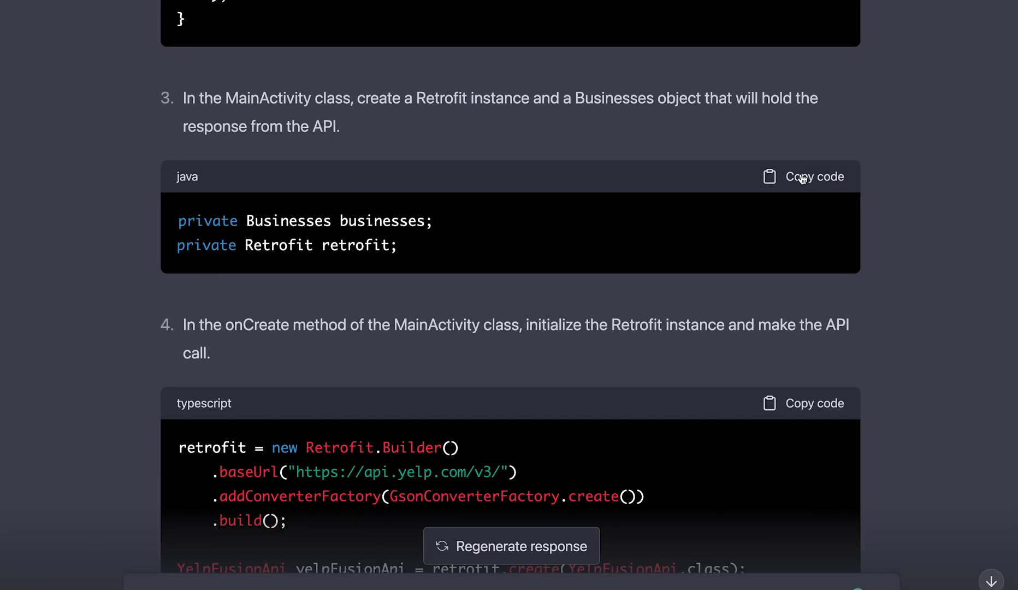
pyautogui.scroll(-3)
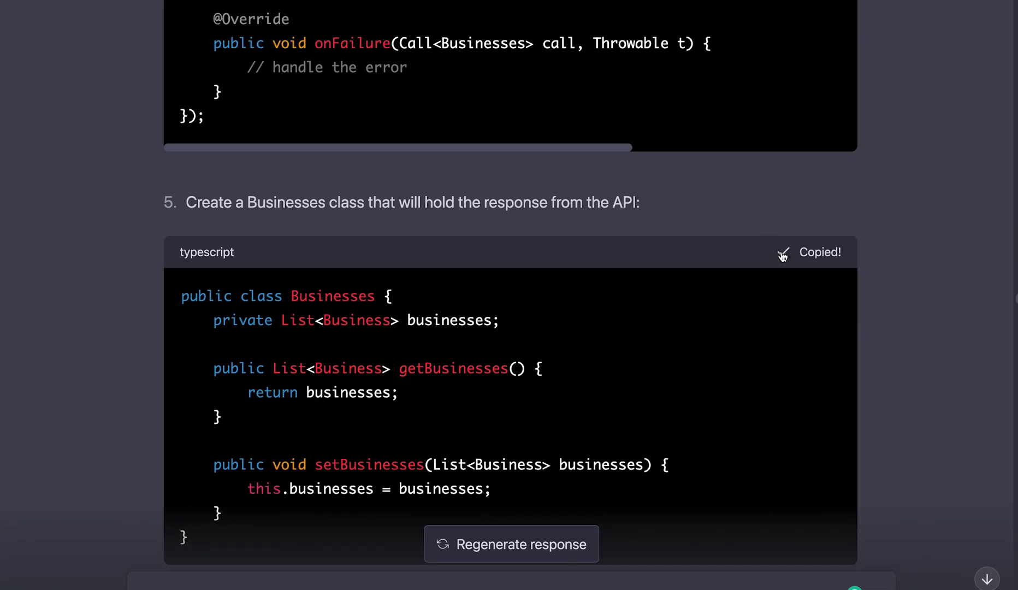
pyautogui.scroll(-3)
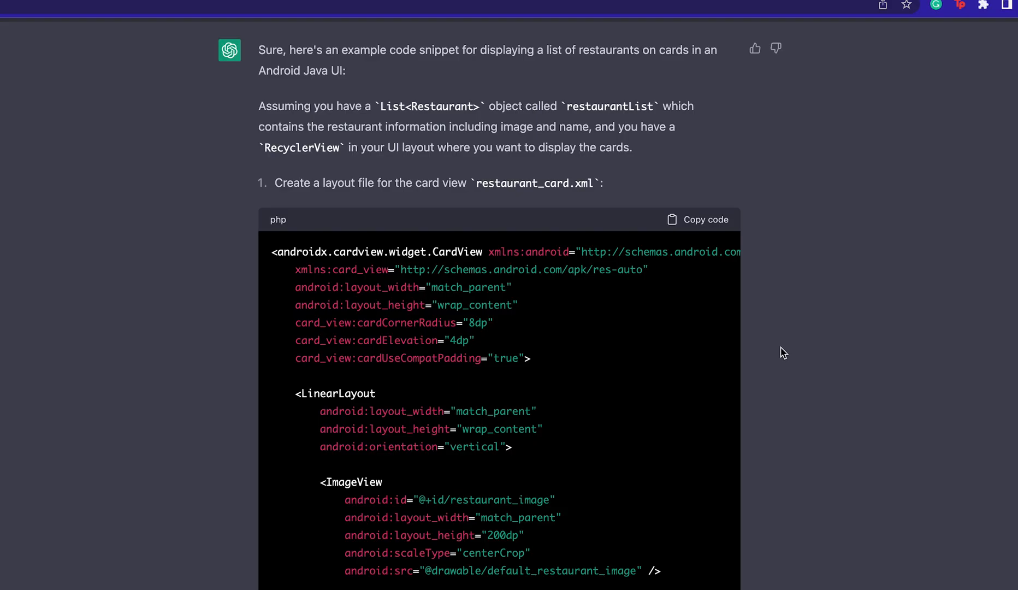
pyautogui.click(698, 220)
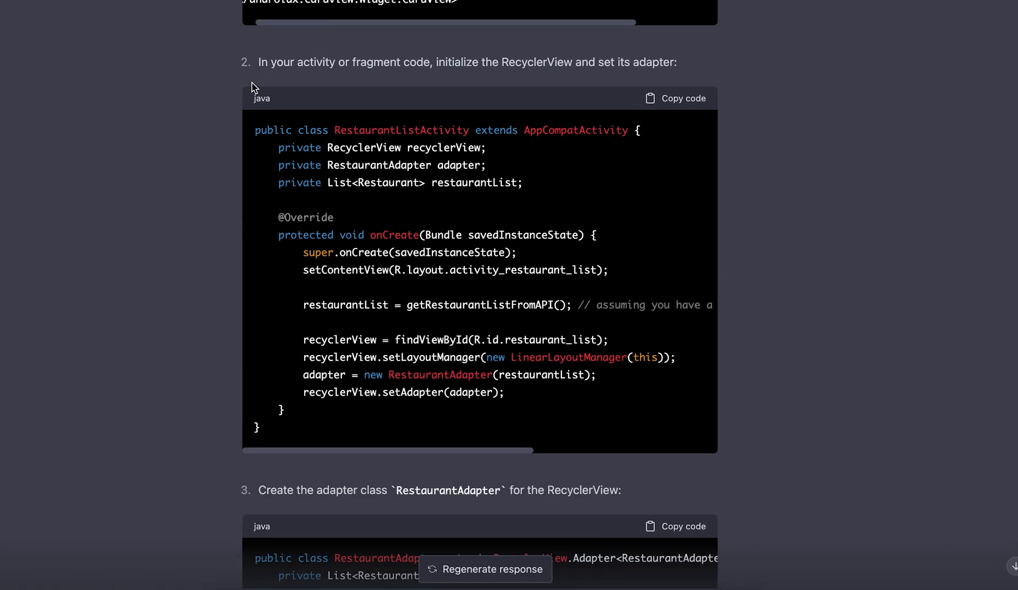
pyautogui.moveTo(328, 342)
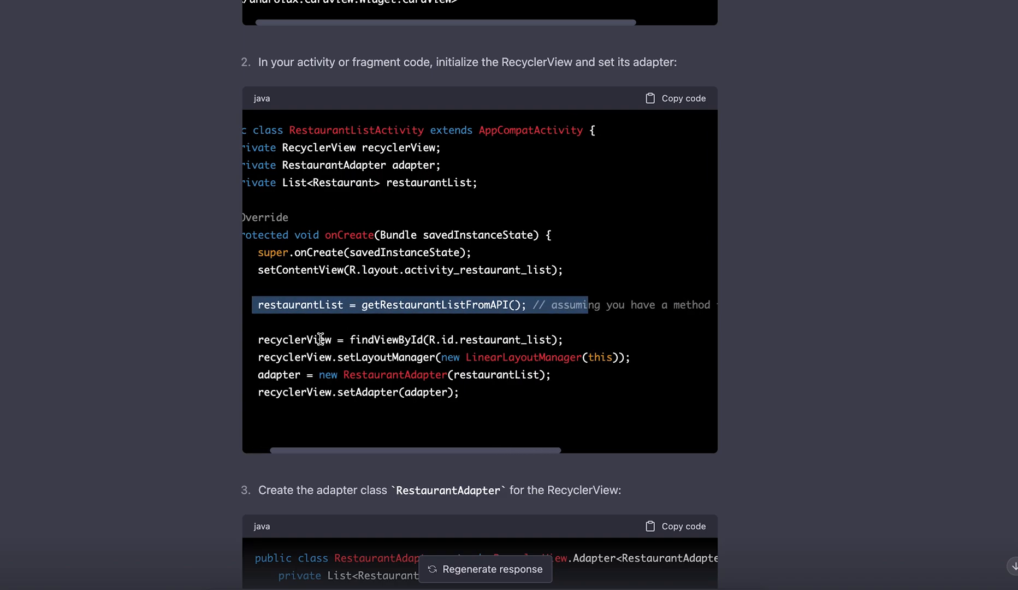
pyautogui.hscroll(3)
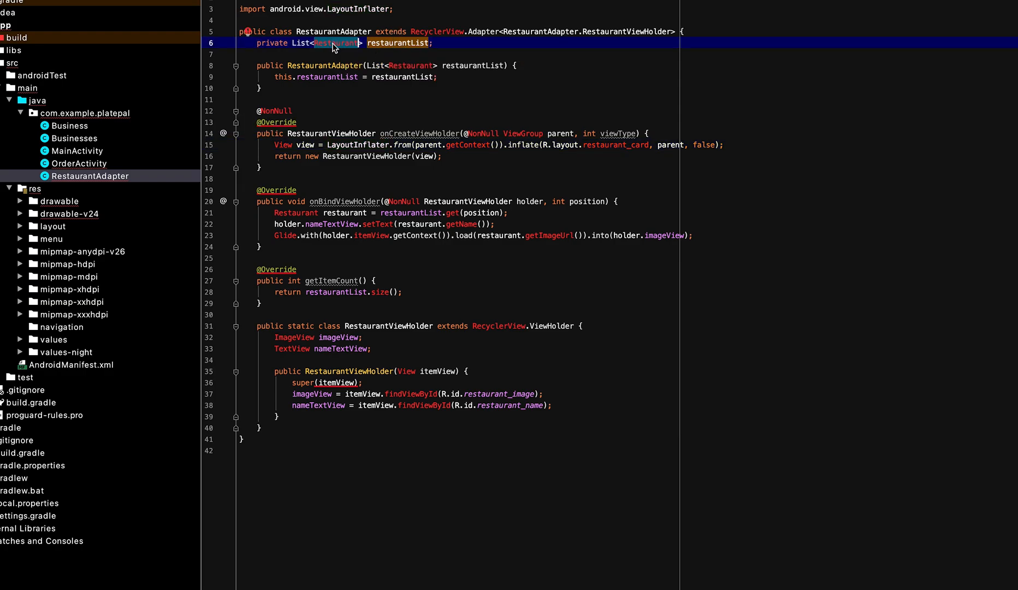
# Replace Restaurant with Business in RestaurantAdapter and accept the suggested businesses field
pyautogui.write('Businesses bus;')
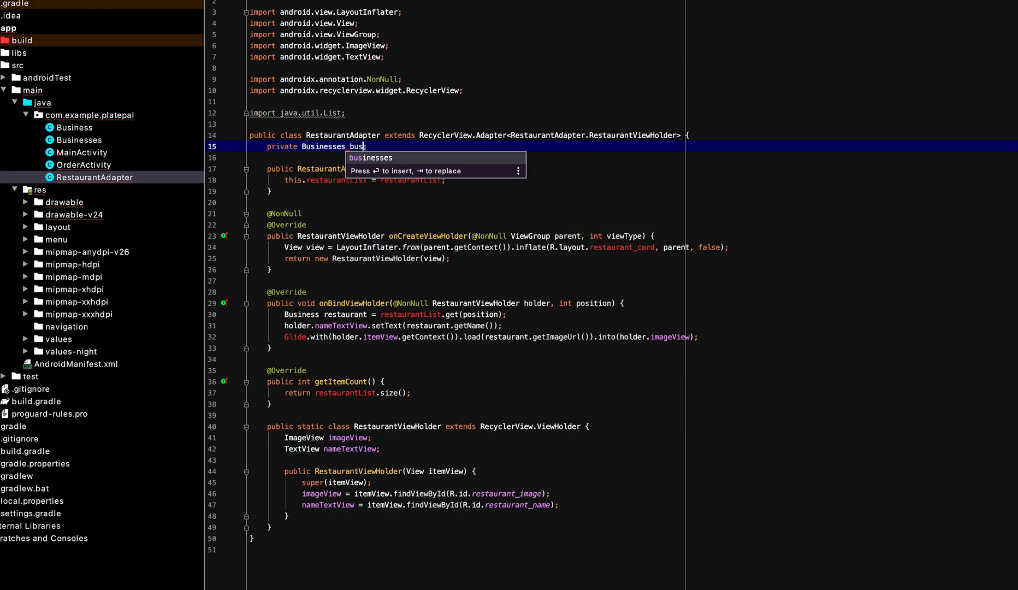
pyautogui.press('Enter')
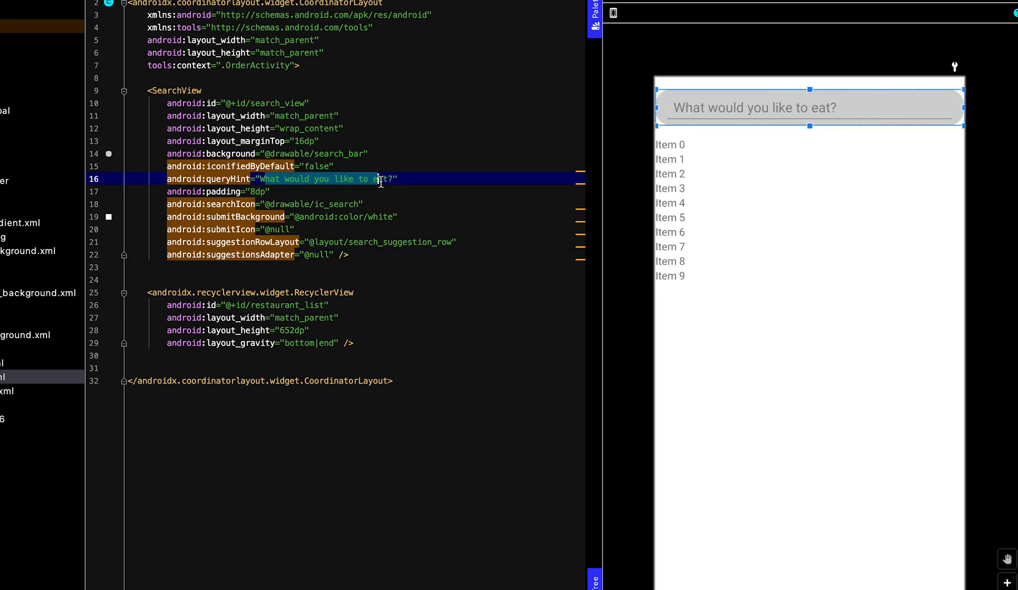
# Change the SearchView queryHint to 'Food Search...'
pyautogui.write('W?"')
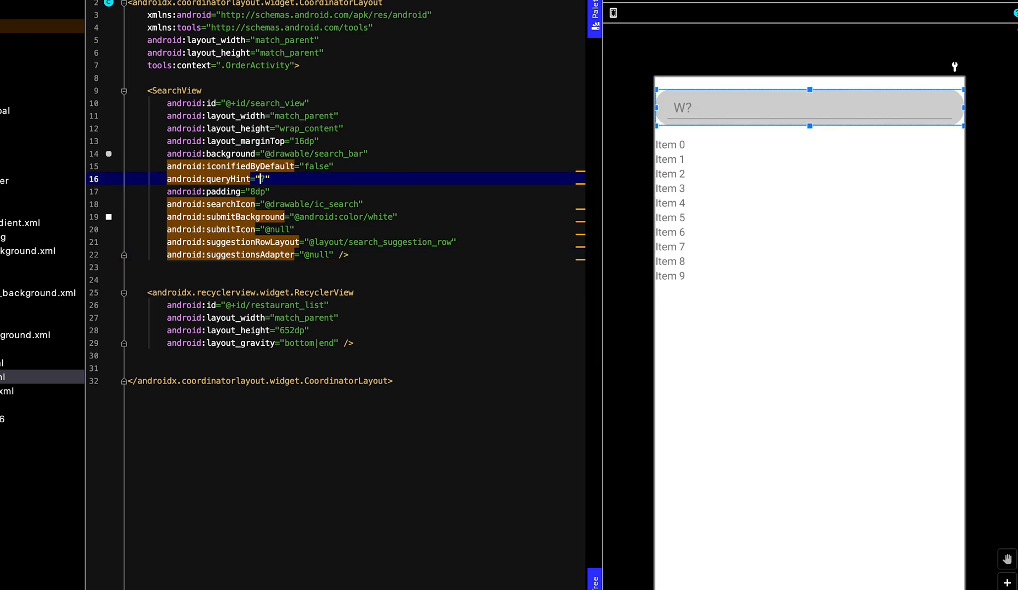
pyautogui.write('Food')
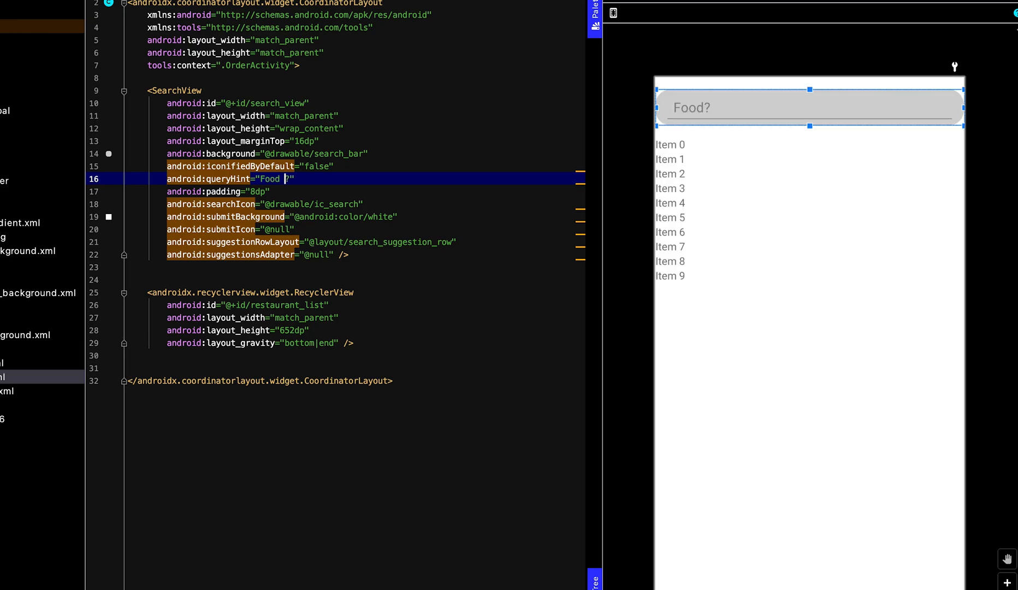
pyautogui.write('Search')
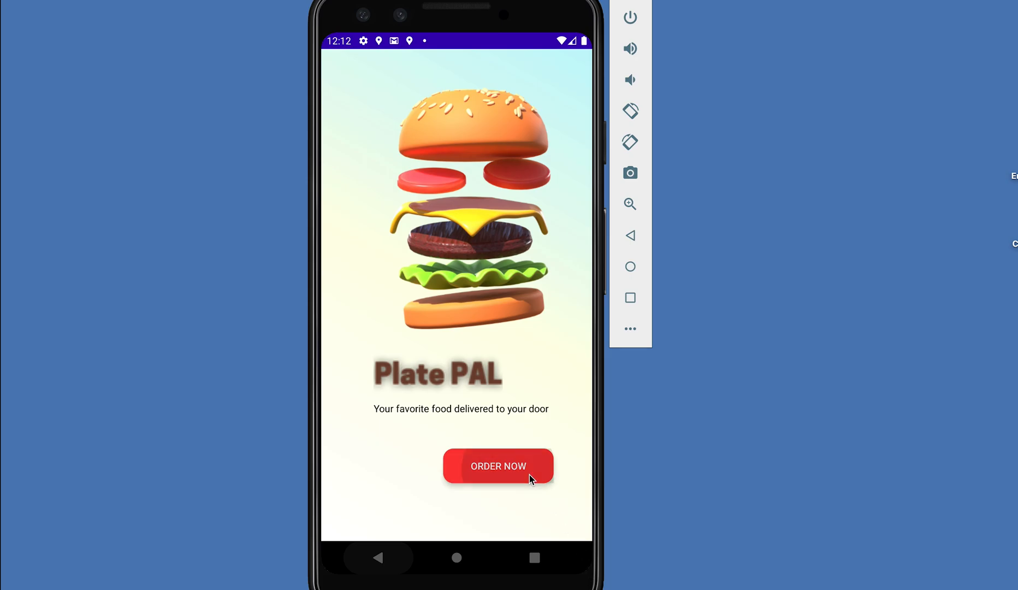
# Open the restaurant list from ORDER NOW and search for wings
pyautogui.click(499, 466)
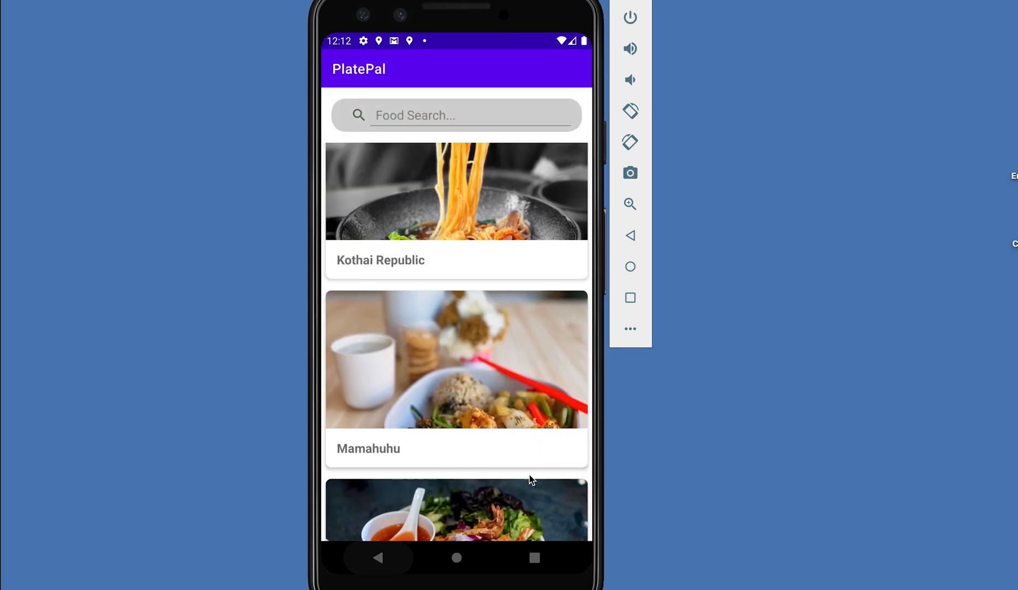
pyautogui.scroll(-3)
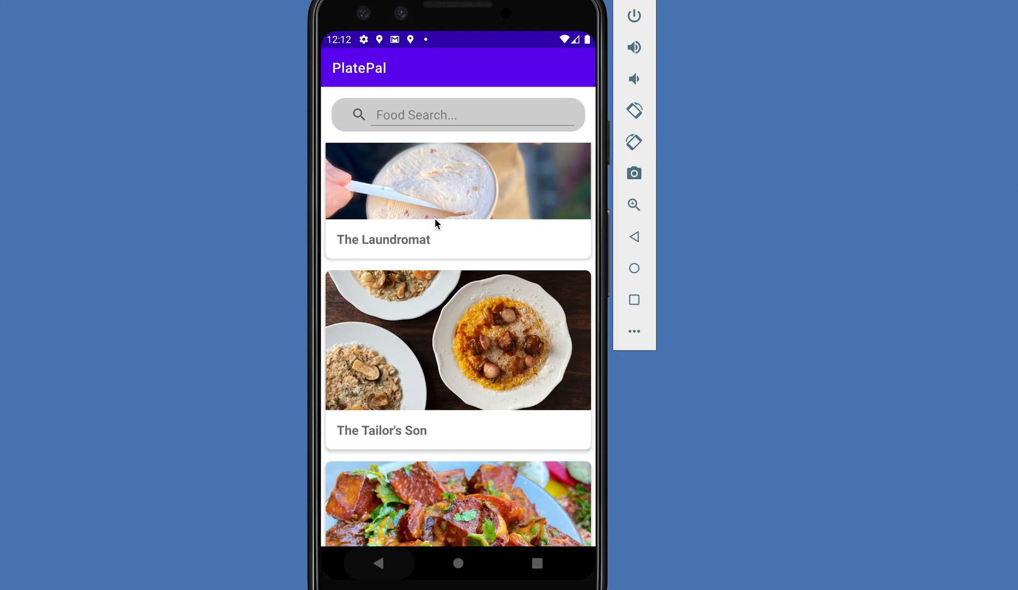
pyautogui.write('w')
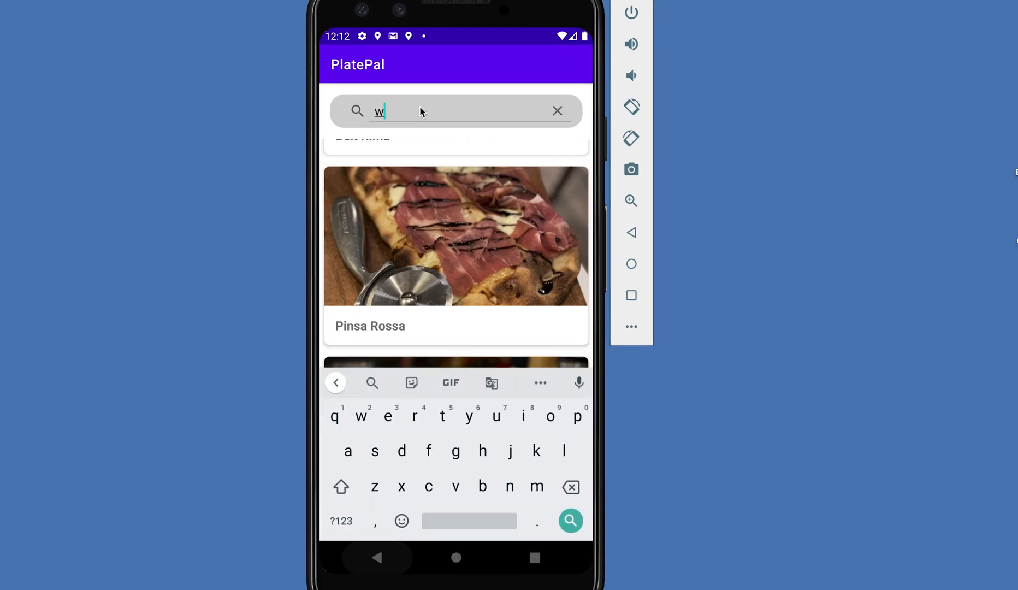
pyautogui.write('ings')
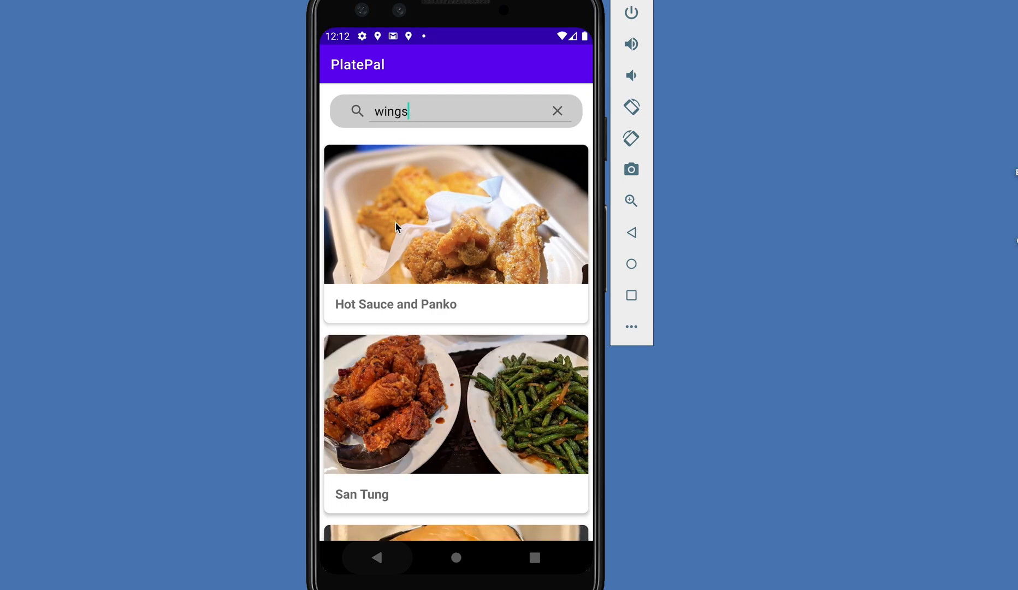
# Clear the query, search for pastry and scroll through the results
pyautogui.click(389, 111)
pyautogui.write('coffee')
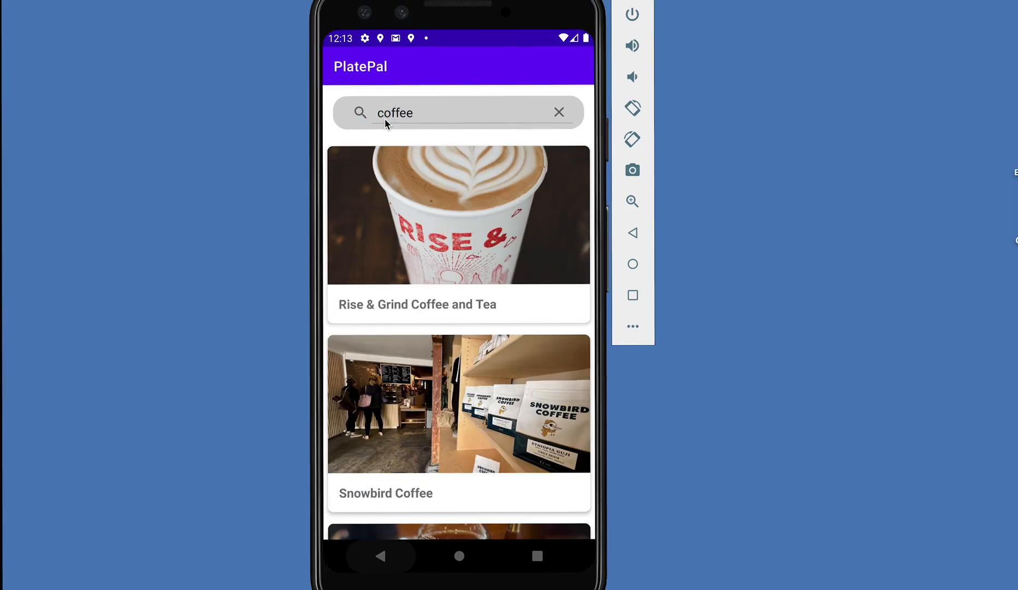
pyautogui.scroll(-3)
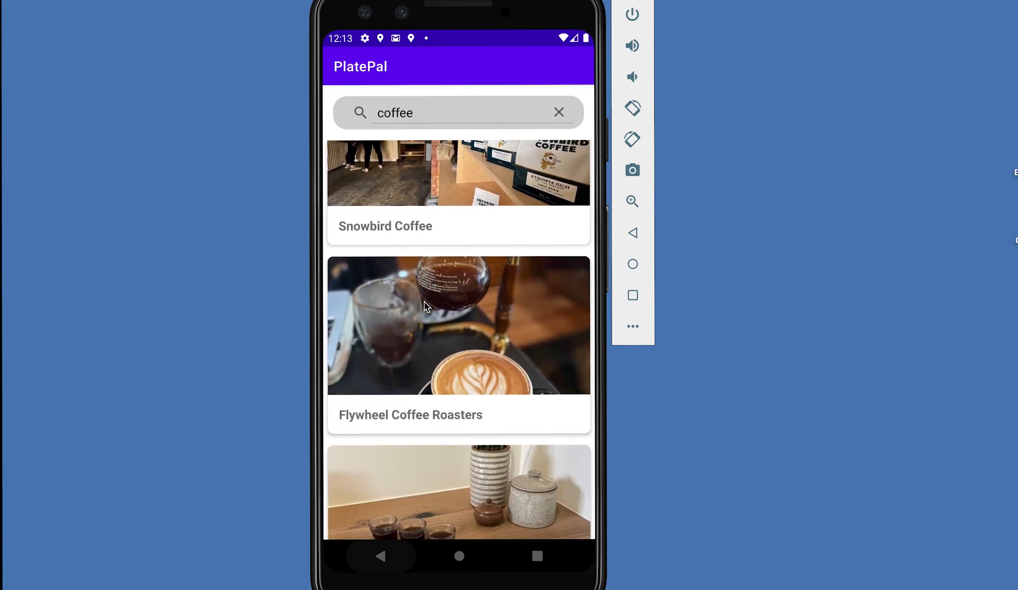
pyautogui.scroll(-3)
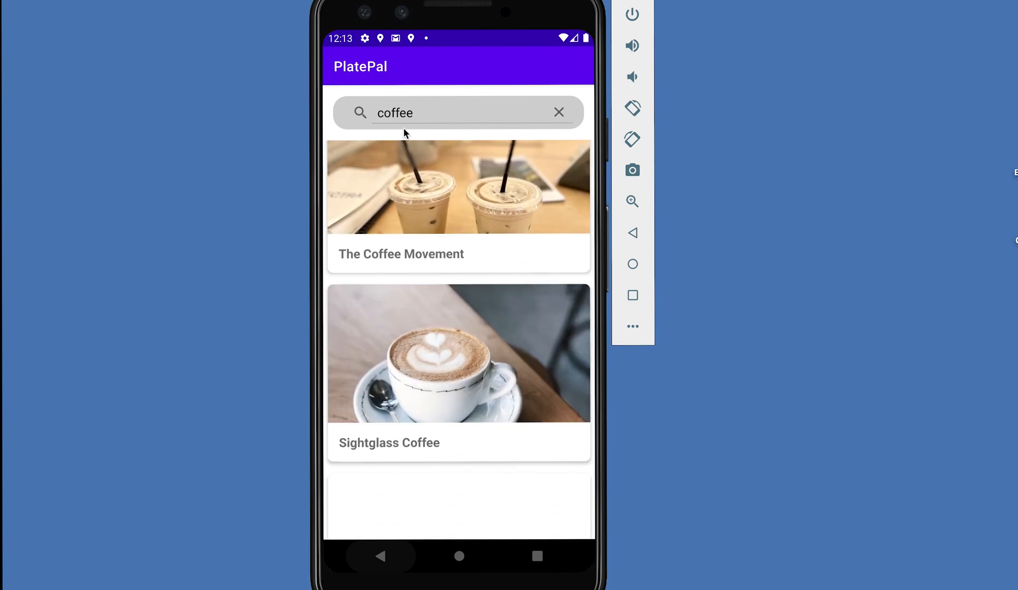
pyautogui.write('pastry')
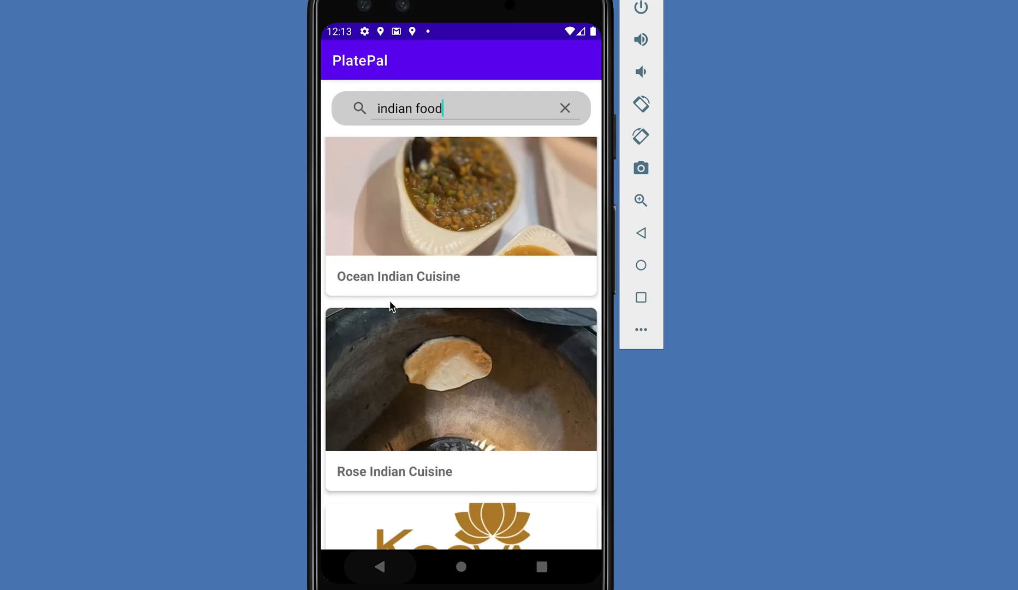
pyautogui.scroll(-3)
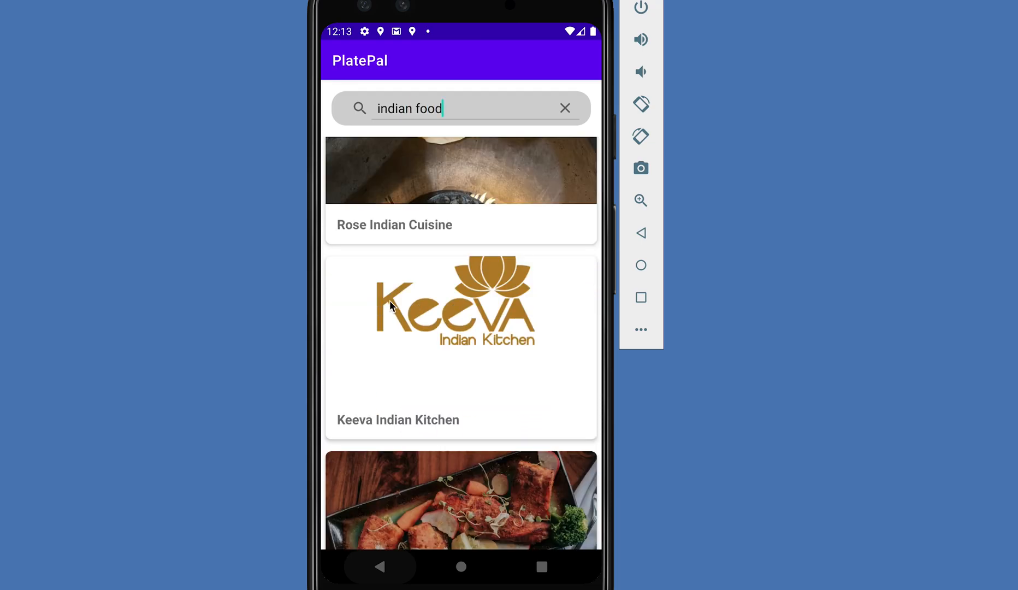
pyautogui.scroll(-3)
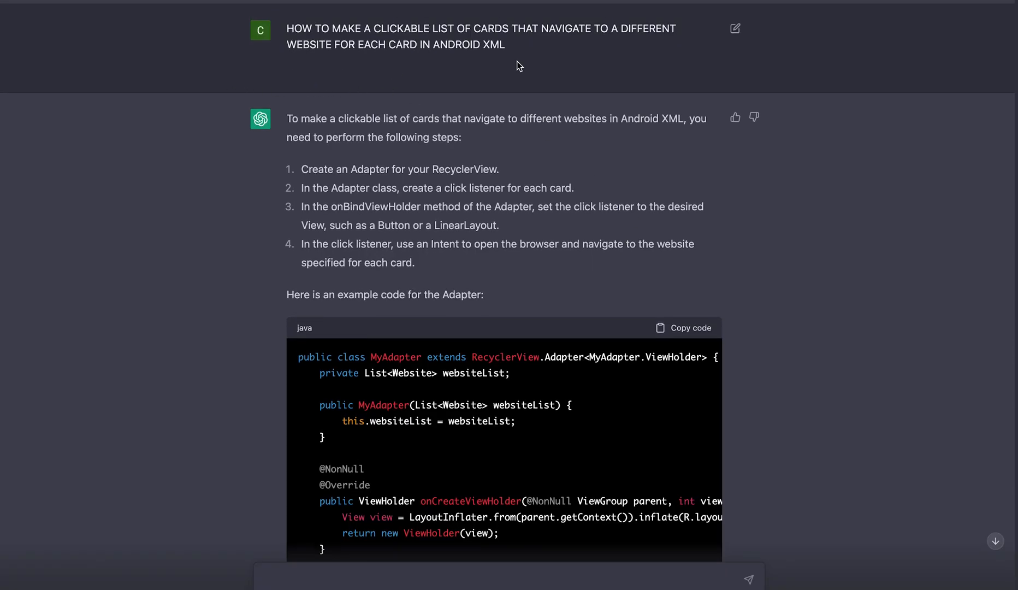
pyautogui.moveTo(658, 82)
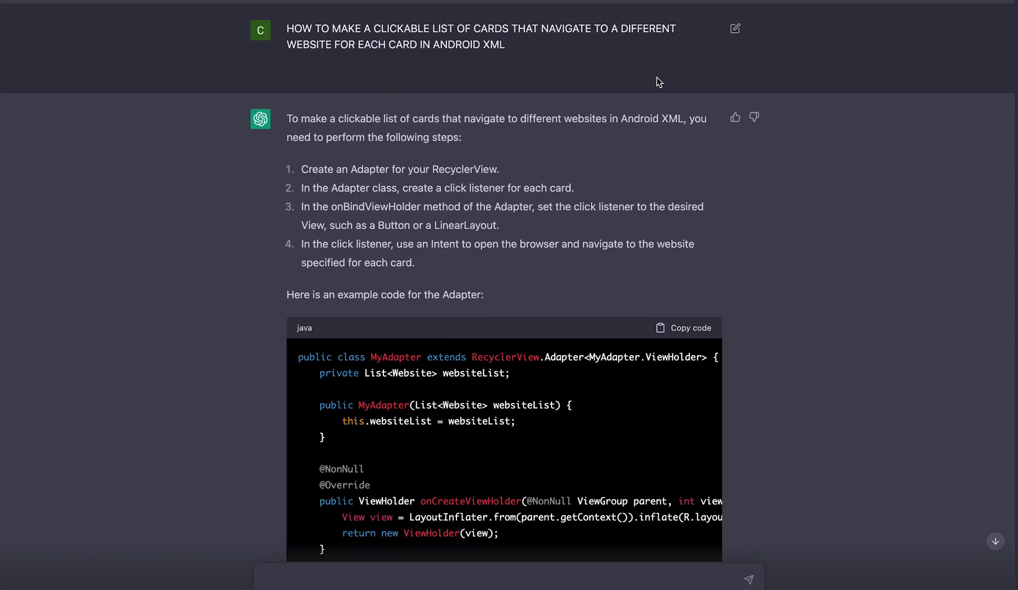
pyautogui.scroll(-3)
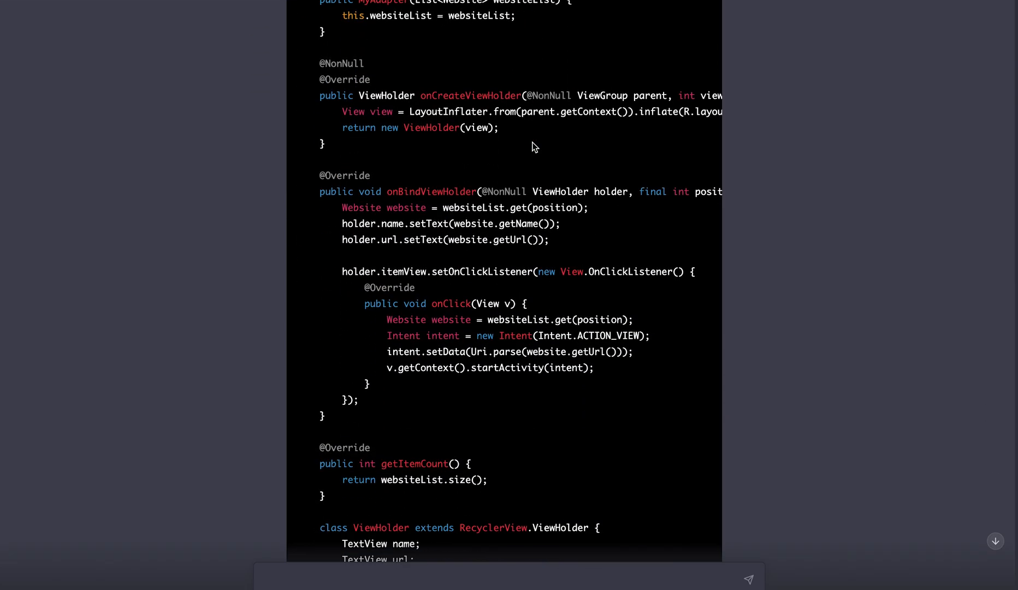
pyautogui.scroll(-3)
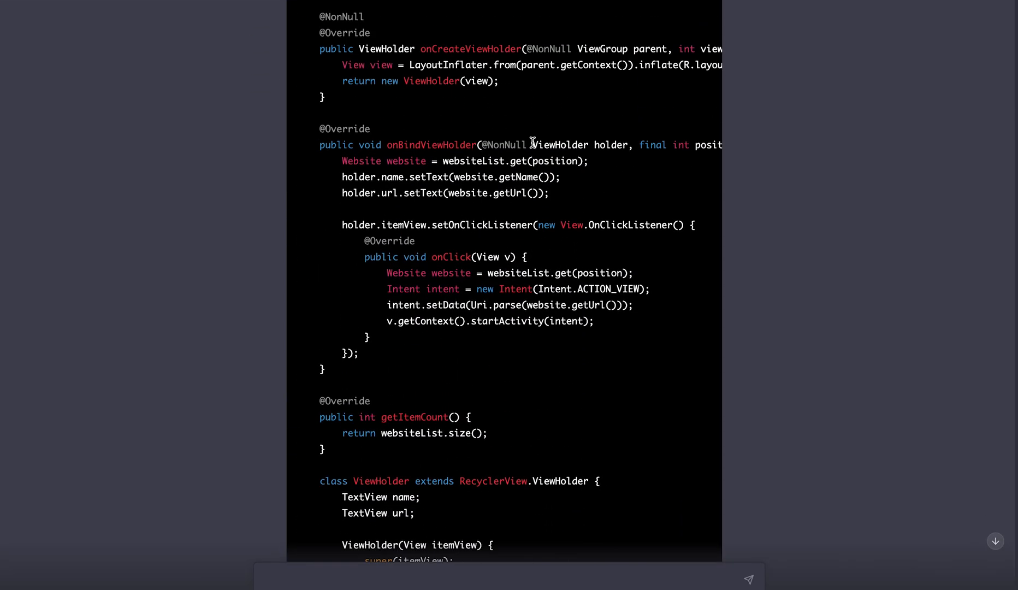
pyautogui.scroll(-3)
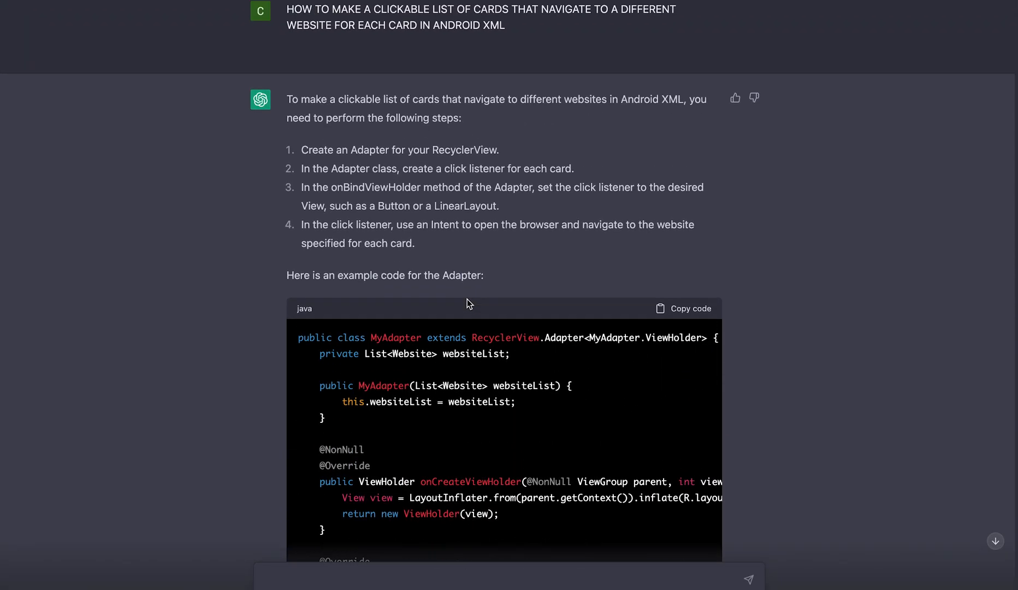
pyautogui.scroll(-3)
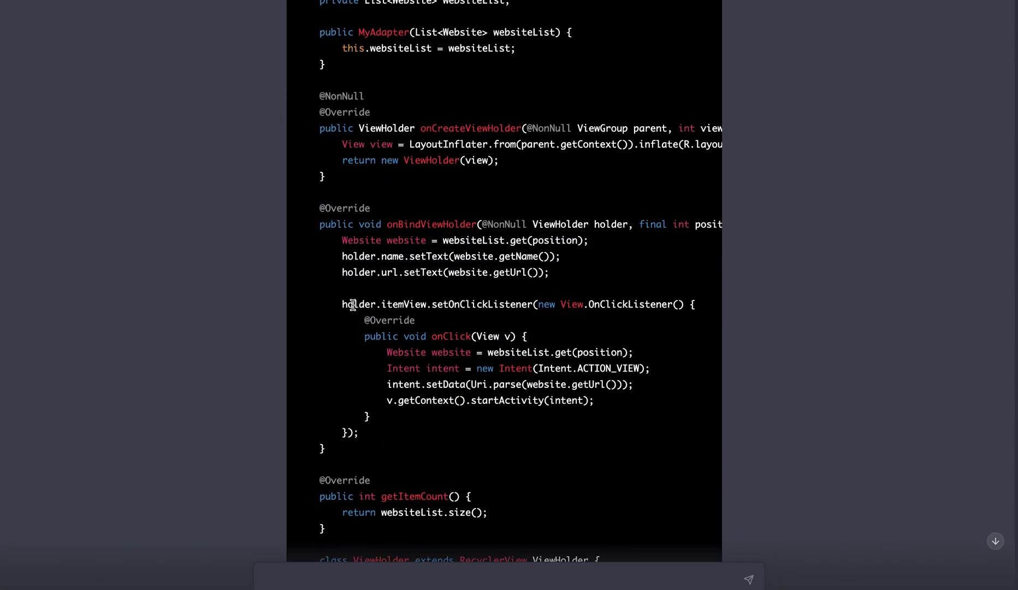
pyautogui.moveTo(342, 303); pyautogui.dragTo(386, 432)
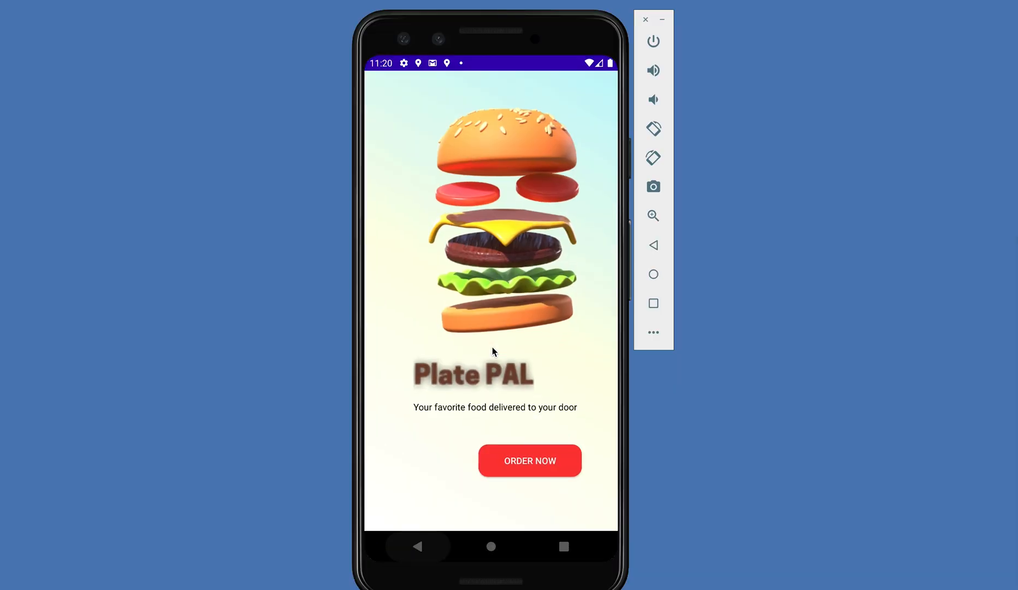
# Open the restaurant list and search for Burgers
pyautogui.click(530, 461)
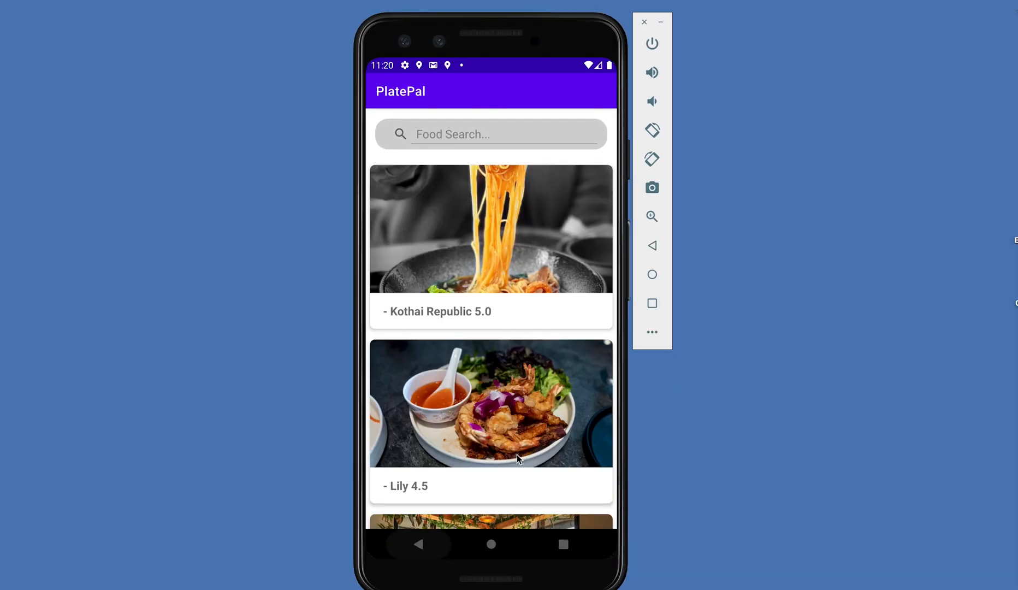
pyautogui.click(489, 133)
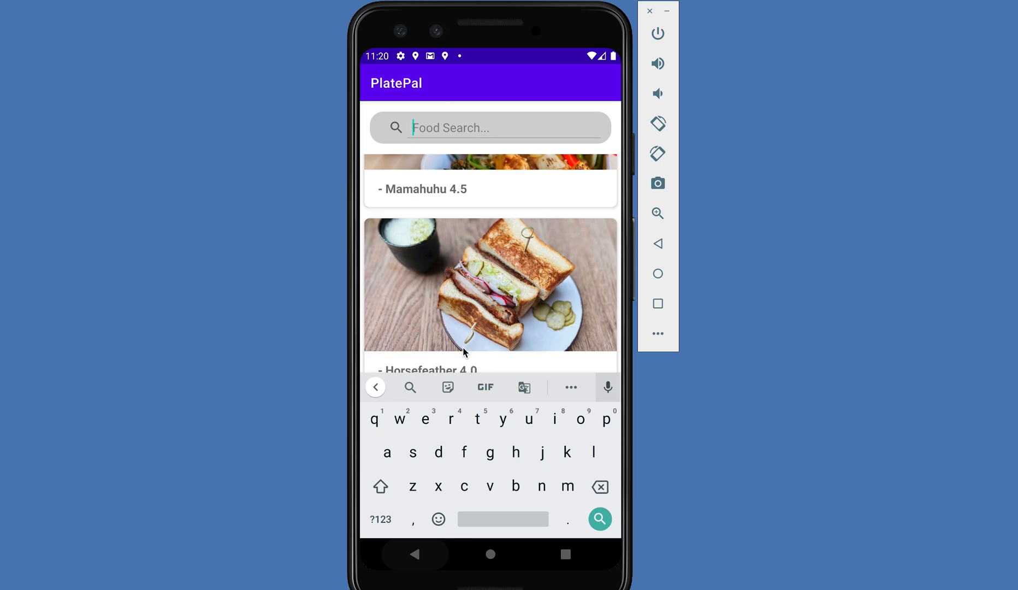
pyautogui.write('Burgers')
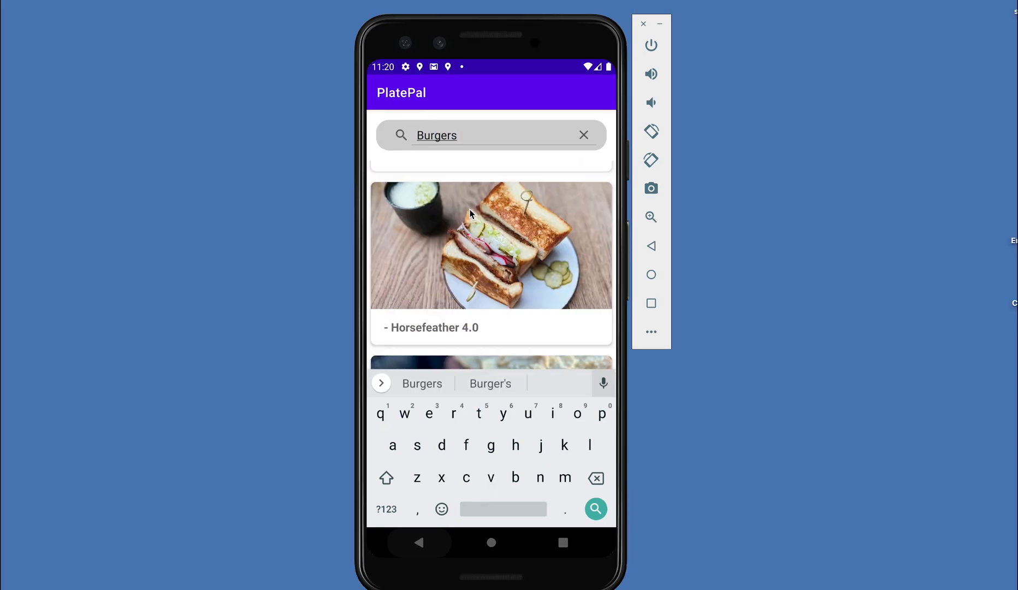
pyautogui.click(595, 509)
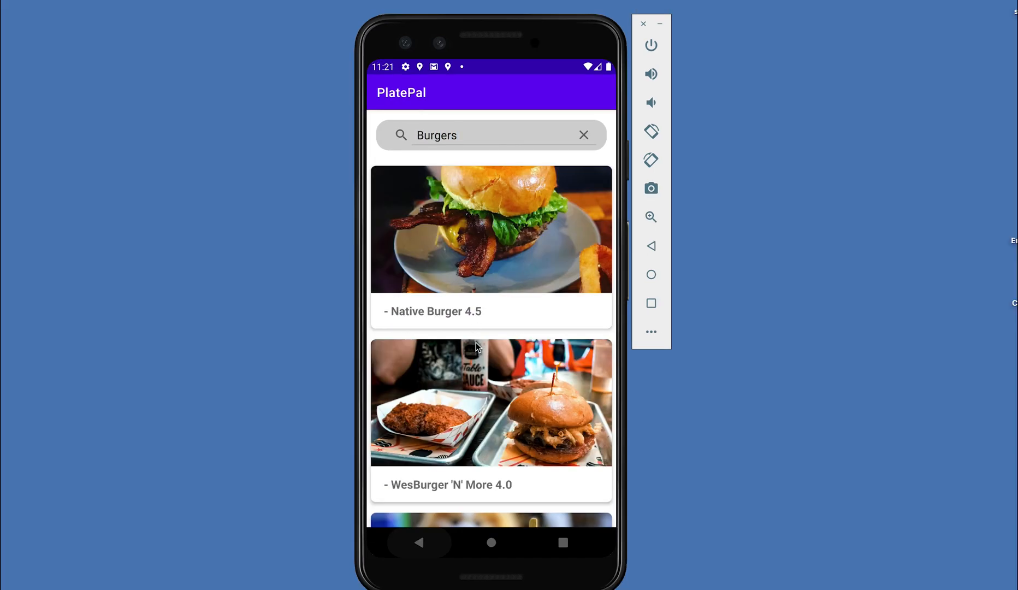
# Open a burger restaurant's Yelp page, return to the results and hide the keyboard
pyautogui.click(491, 402)
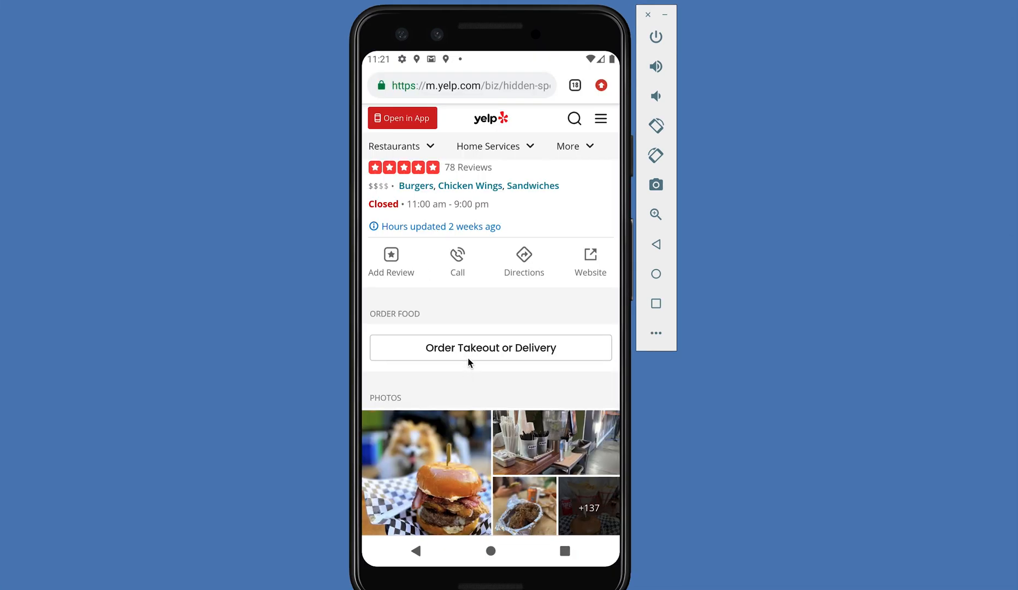
pyautogui.click(491, 348)
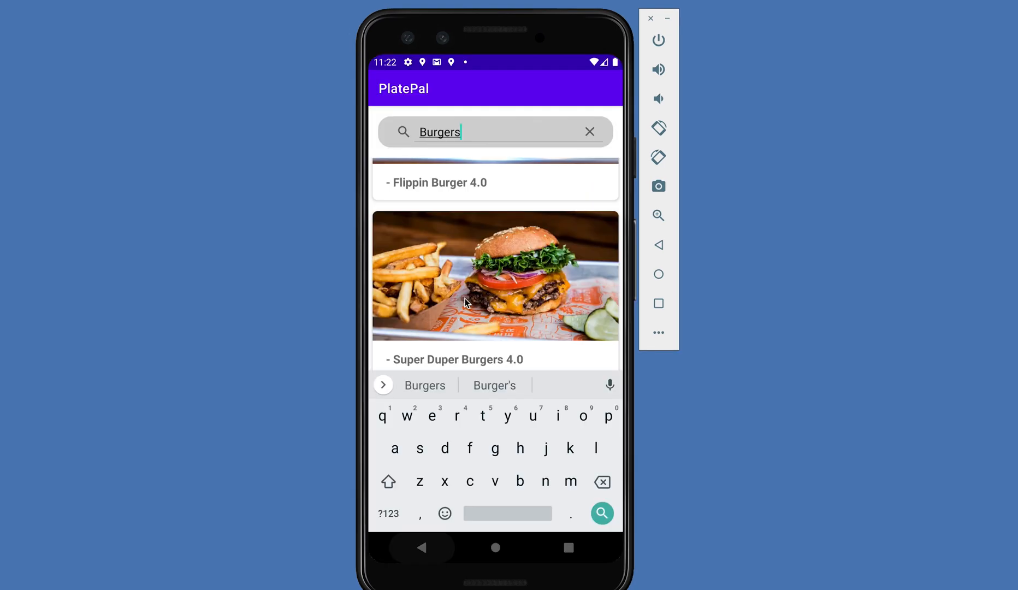
pyautogui.click(602, 513)
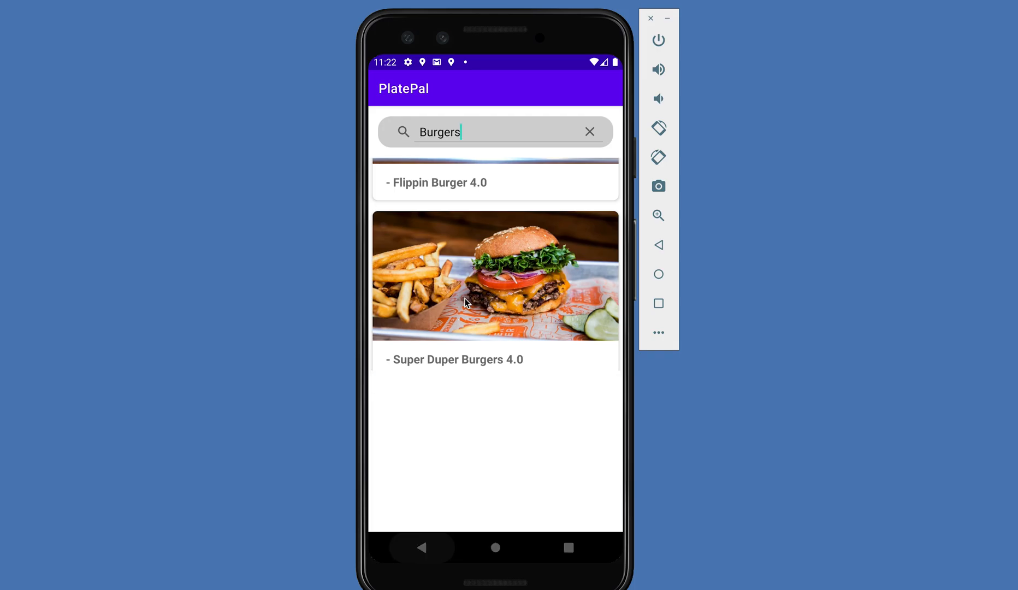